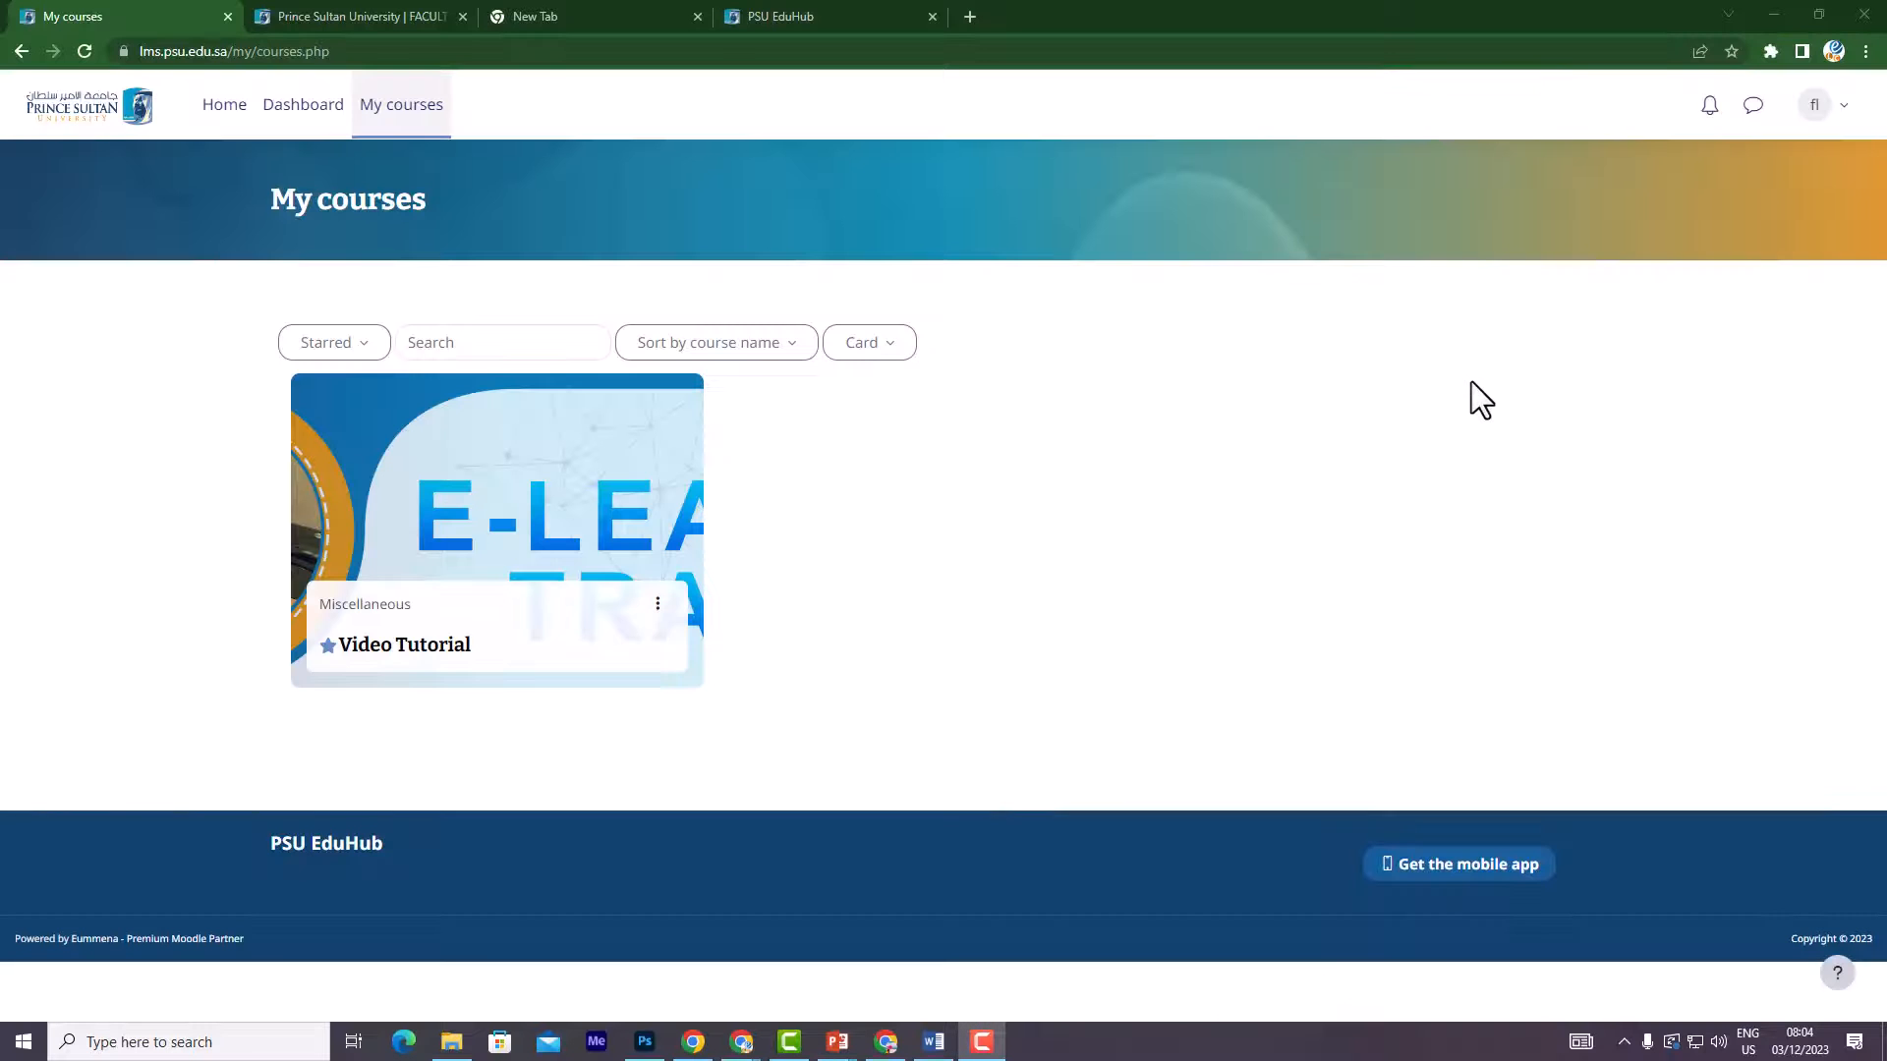
{"action": "mouse_move", "coordinate": [397, 662]}
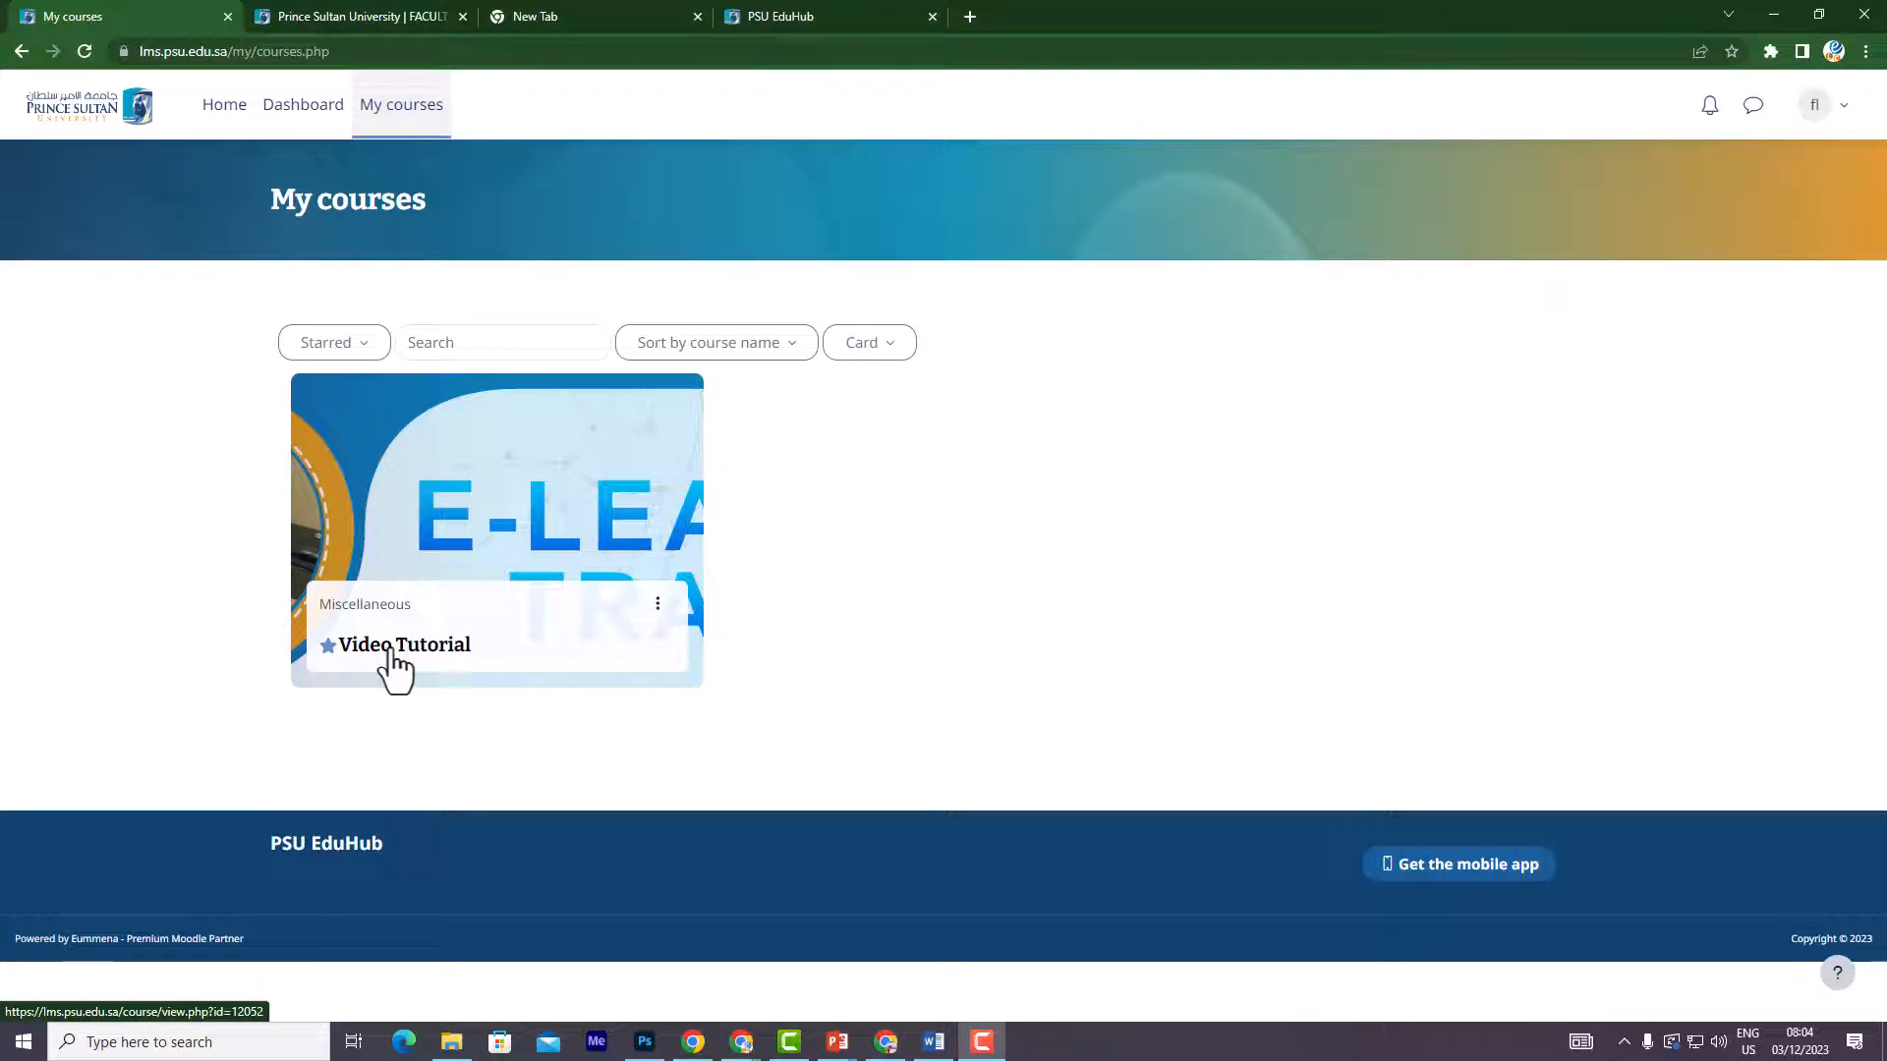
- Open the Video Tutorial course from the My courses page
{"action": "left_click", "coordinate": [403, 644]}
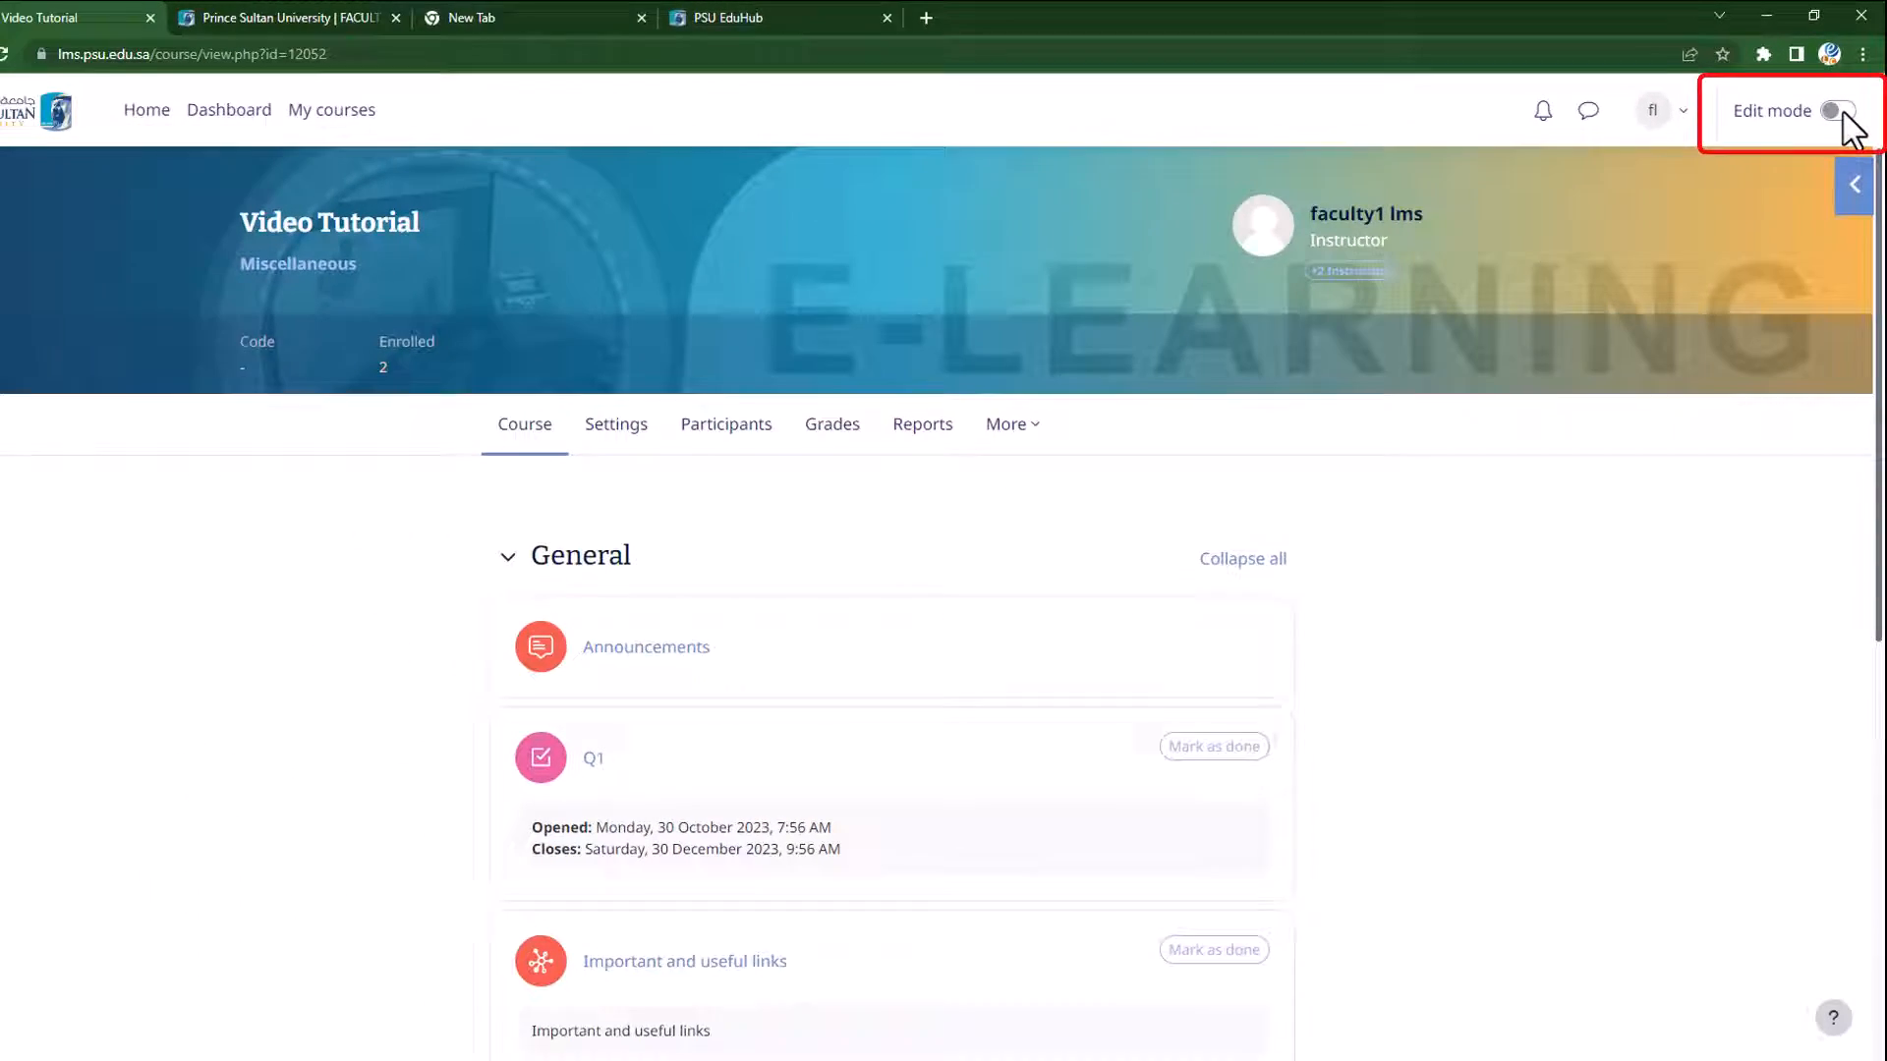
- Turn on Edit mode and open the activity chooser in the General section
{"action": "left_click", "coordinate": [1834, 111]}
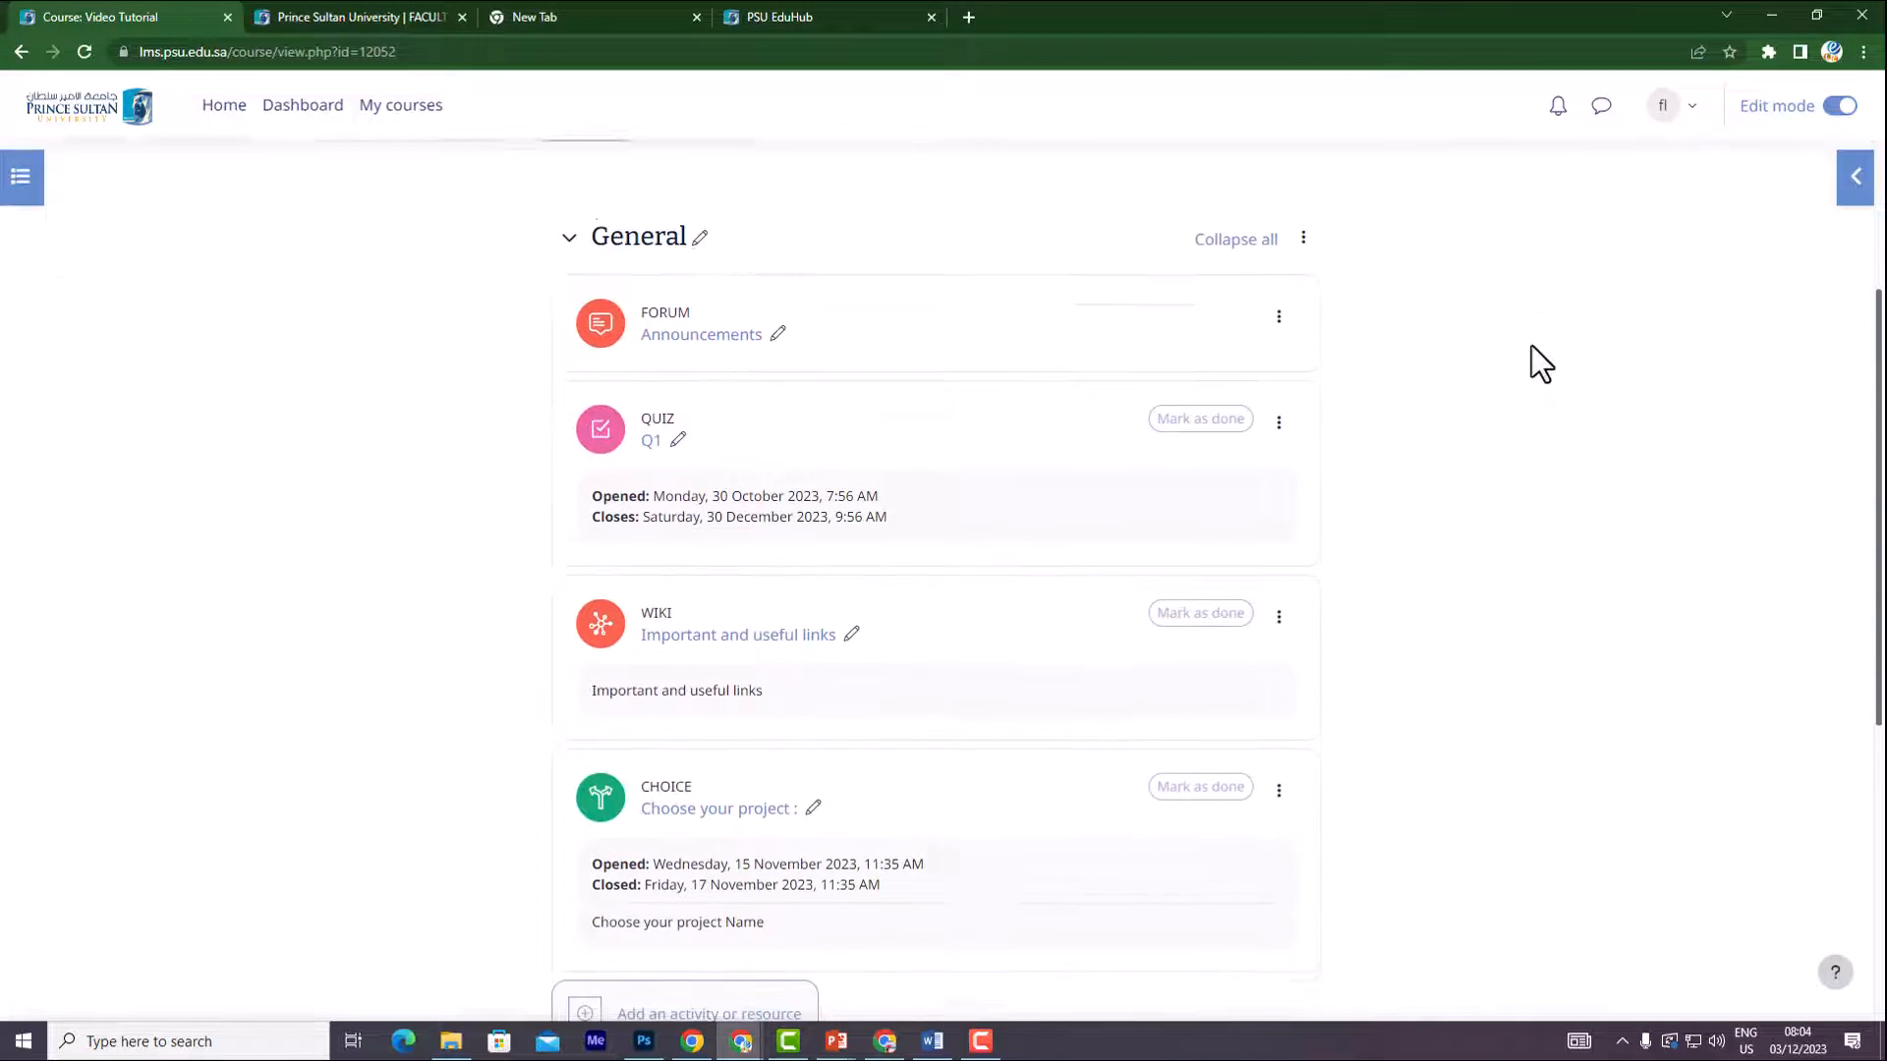
{"action": "scroll", "scroll_direction": "down", "scroll_amount": 3}
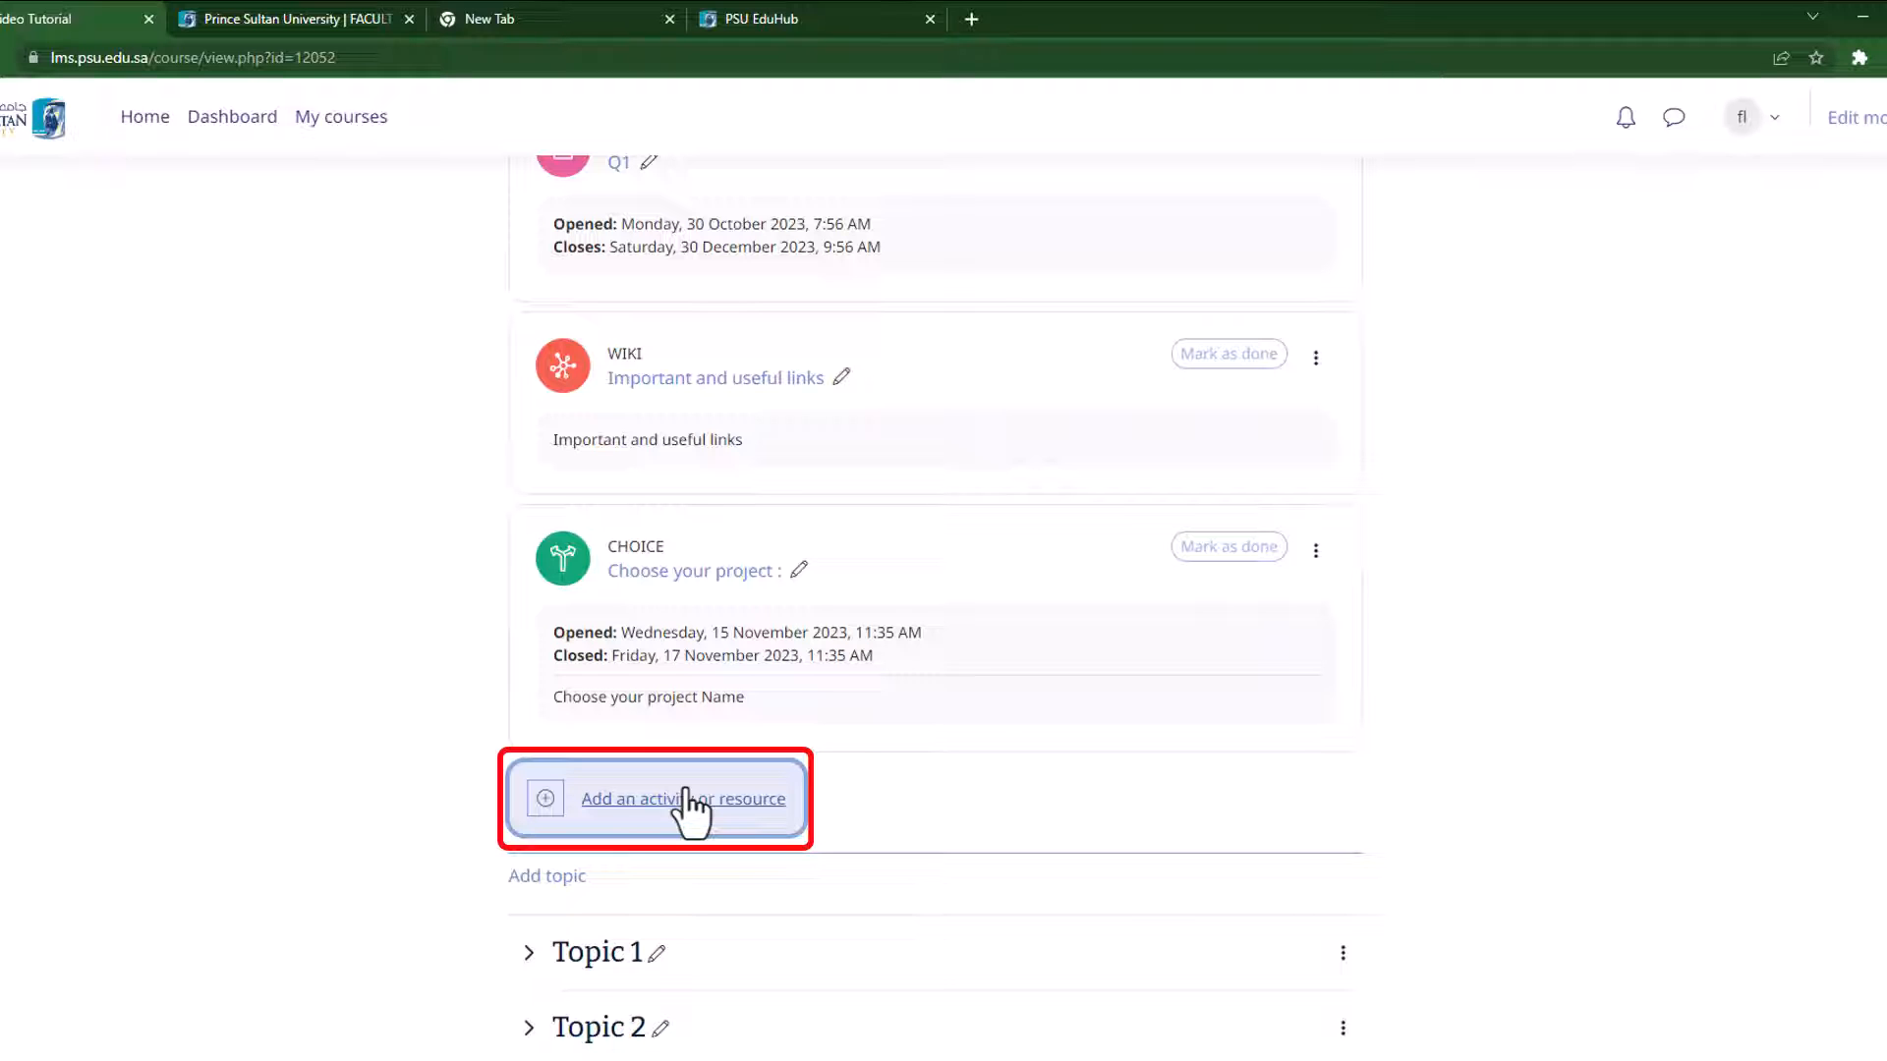
{"action": "left_click", "coordinate": [682, 798]}
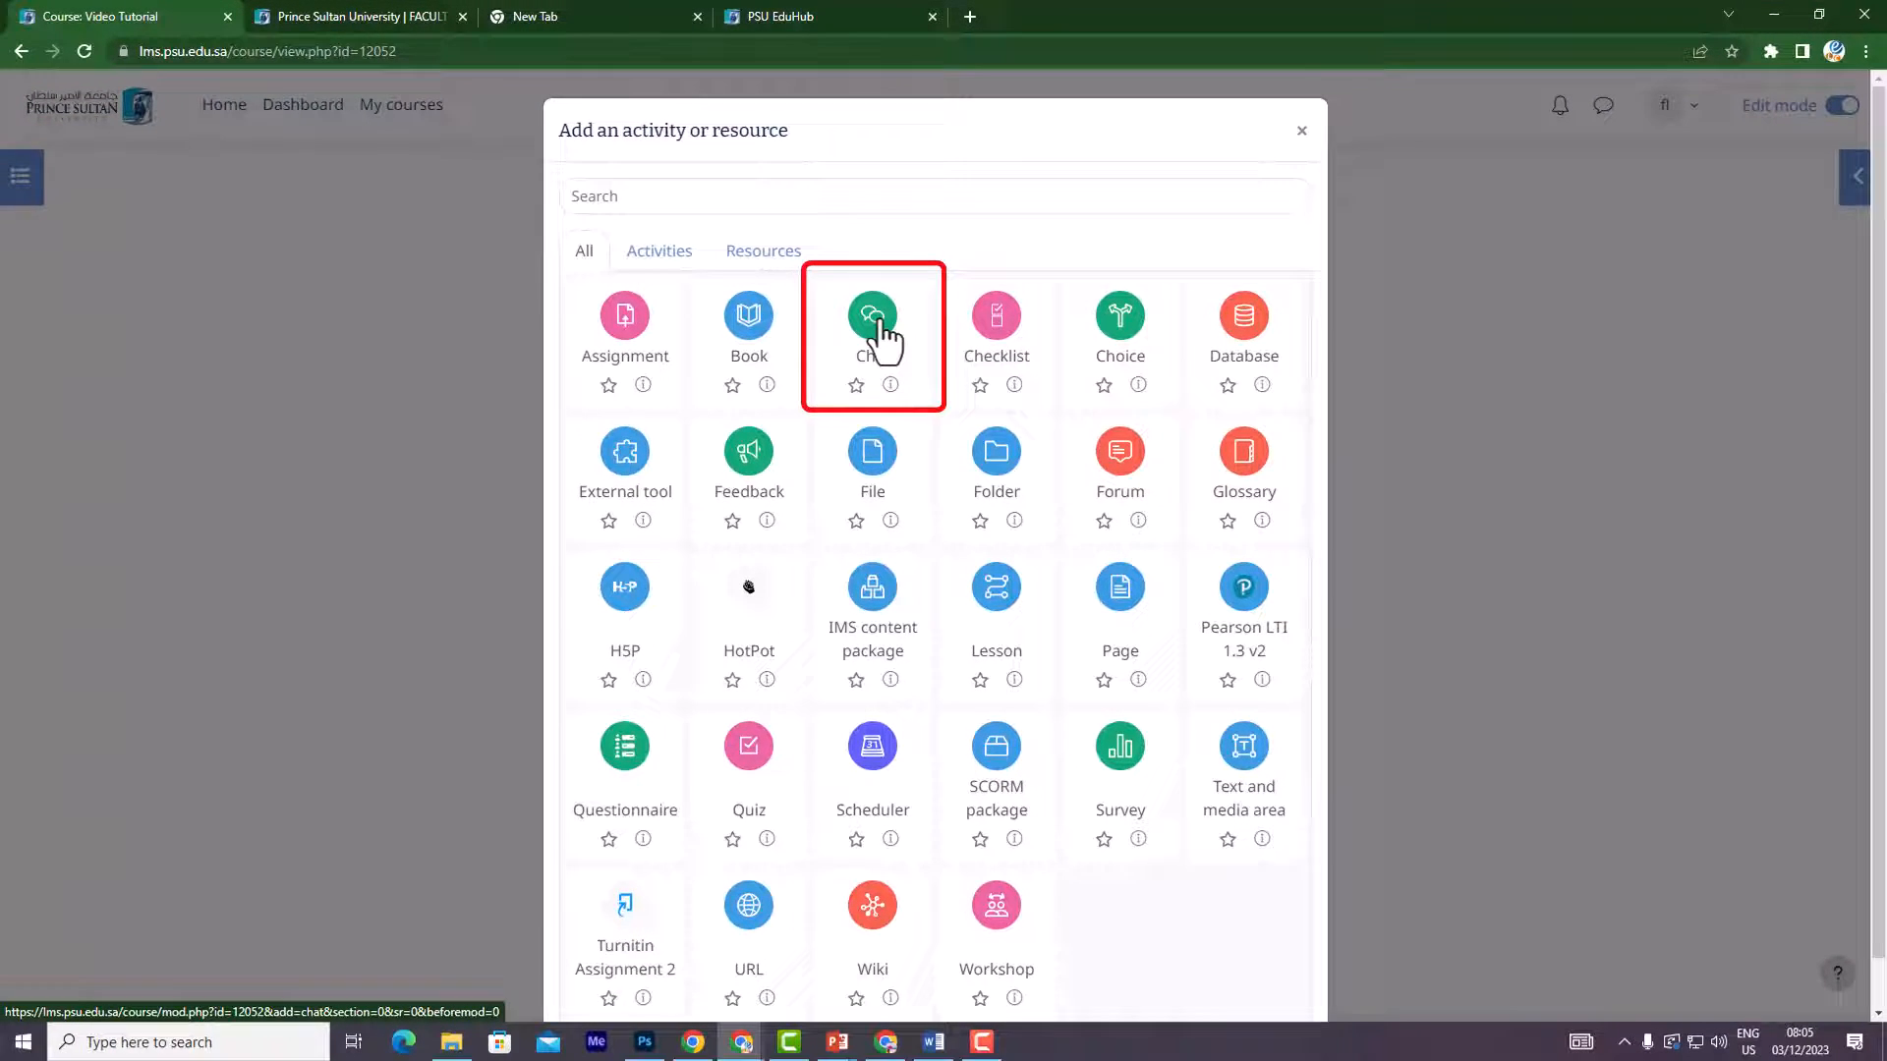
- Add a Chat named 'ELC- Chat' with description 'ELC chat room rules:'
{"action": "left_click", "coordinate": [872, 316]}
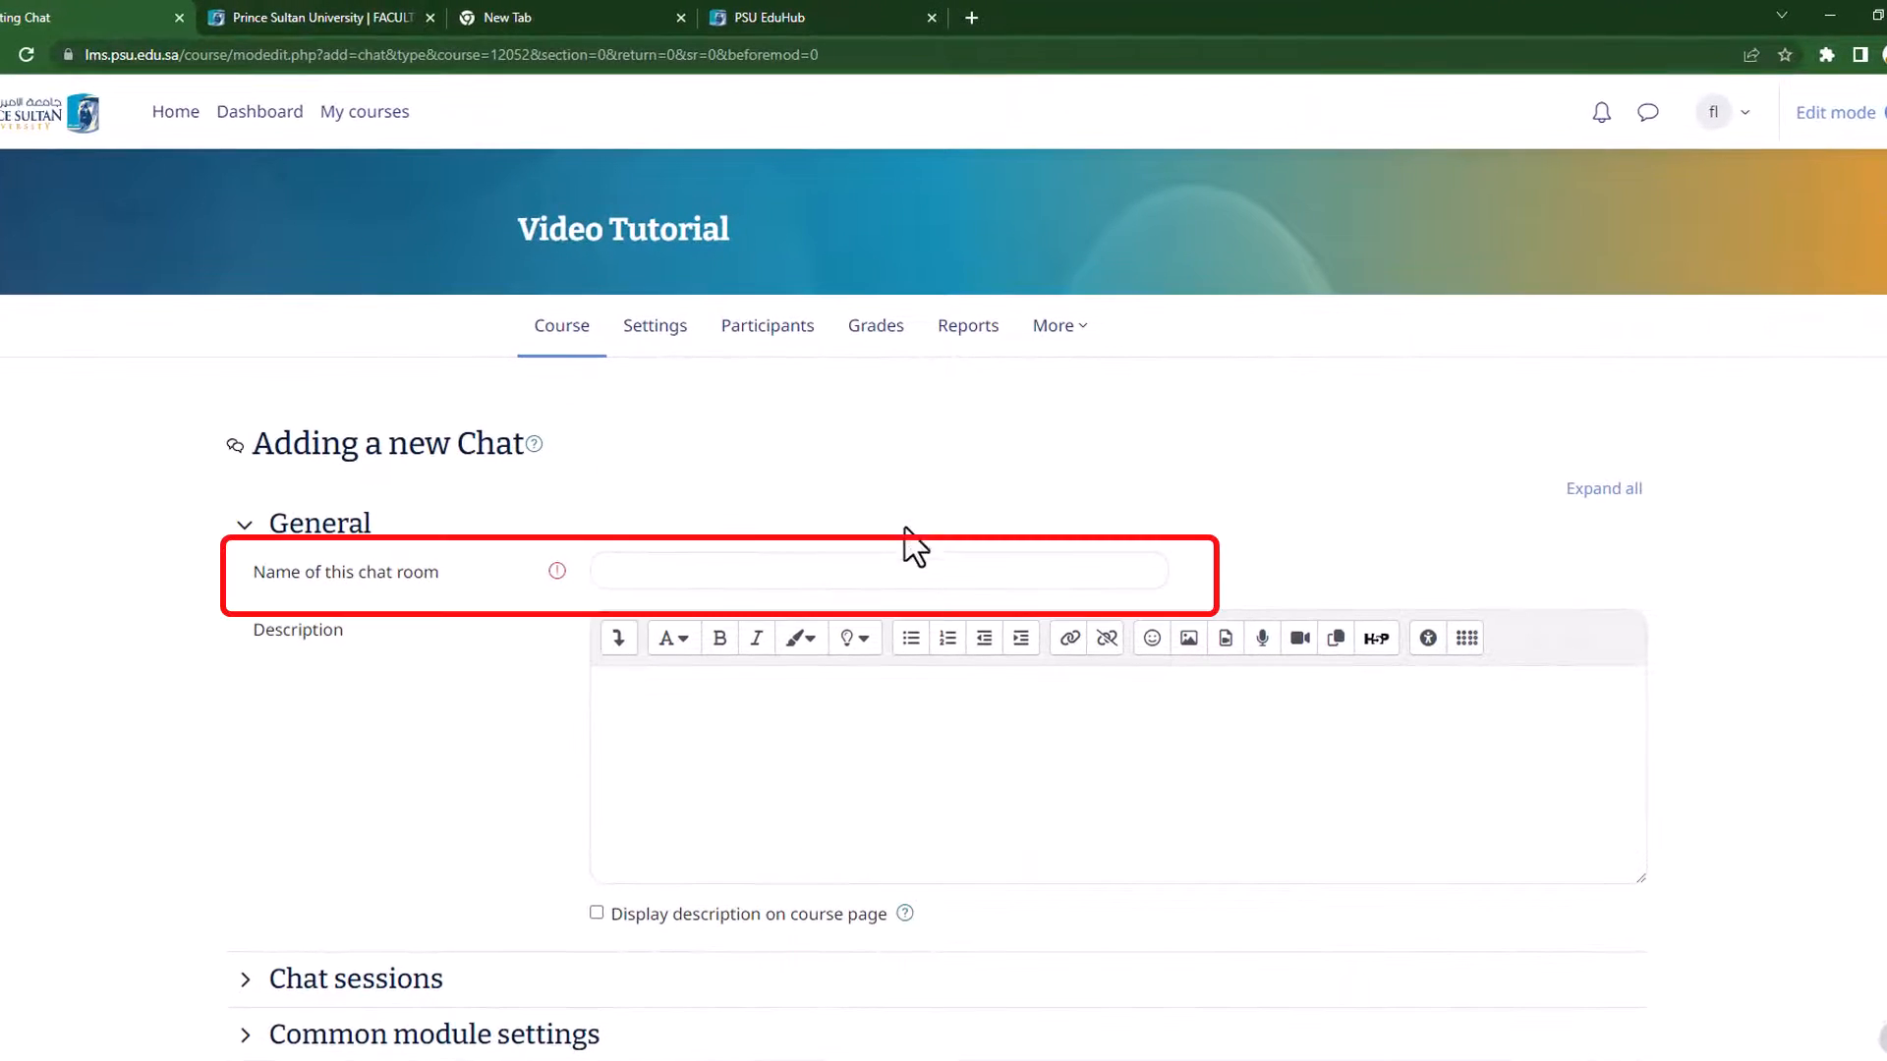
{"action": "left_click", "coordinate": [878, 570]}
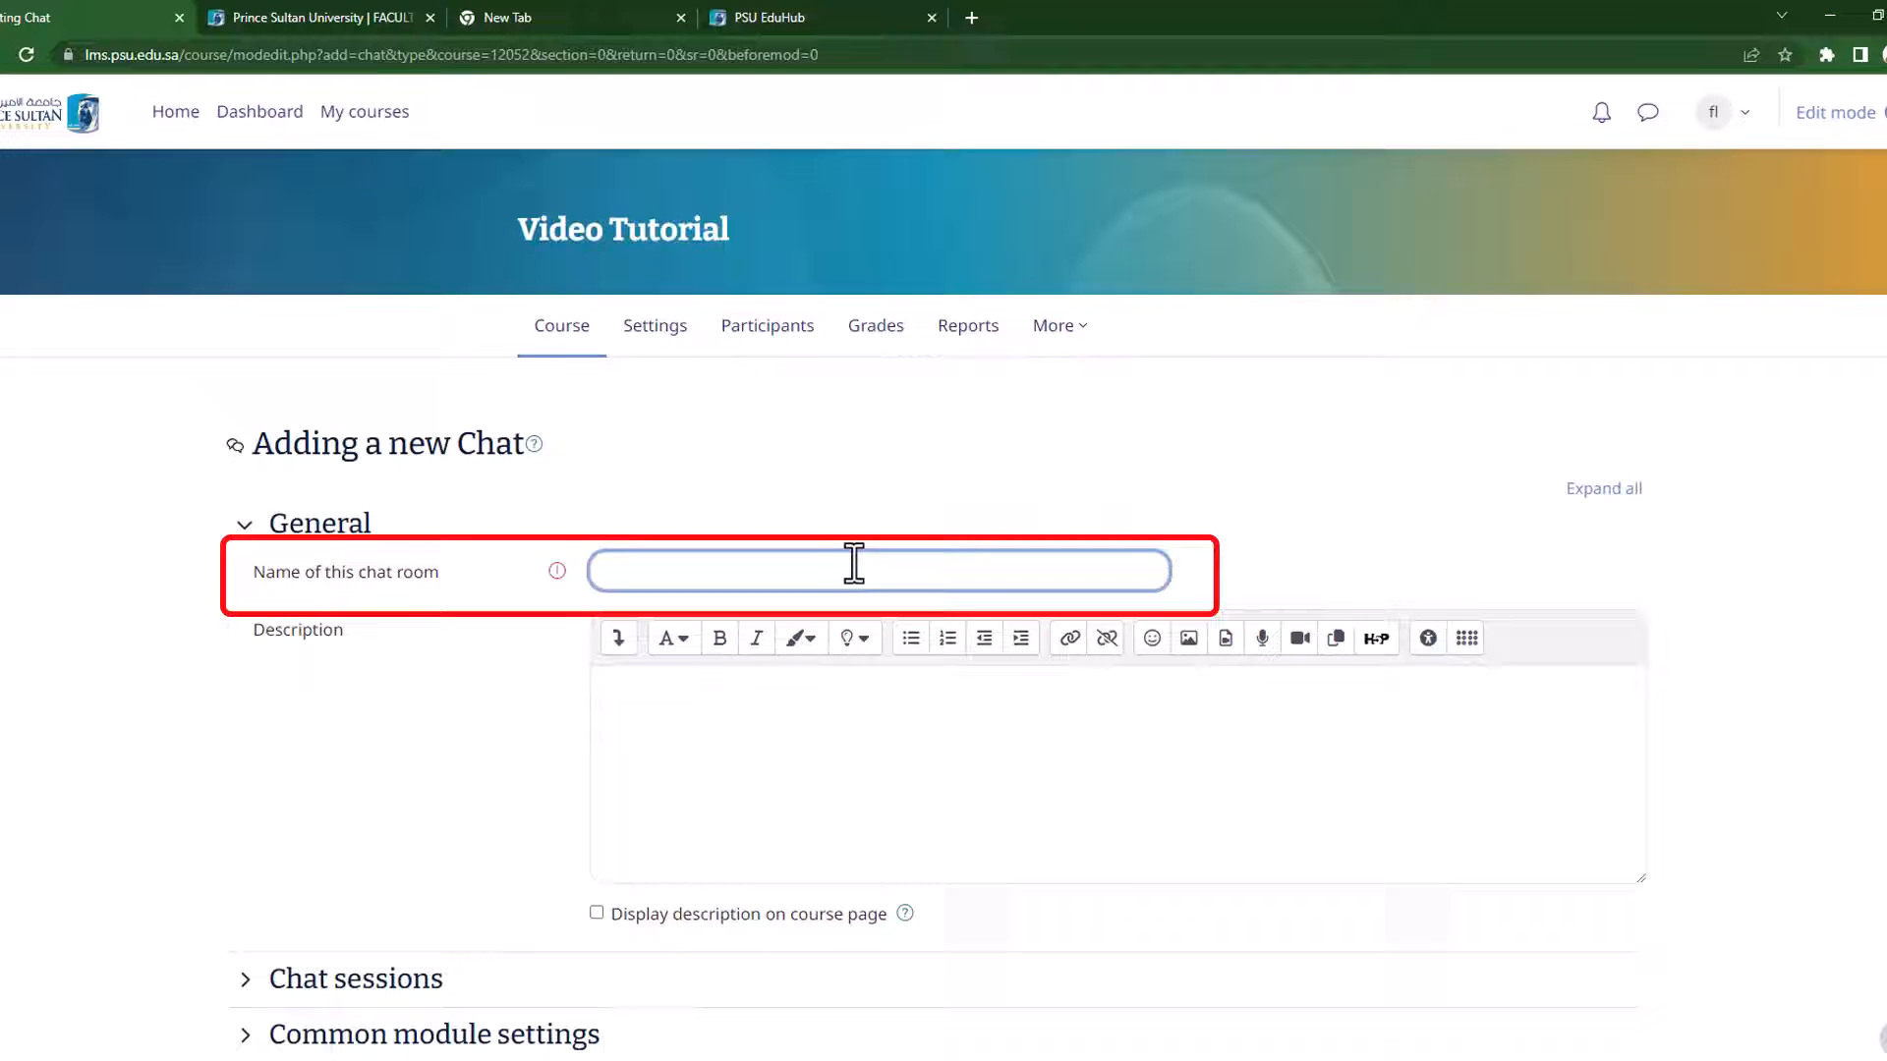
{"action": "type", "text": "ELC-"}
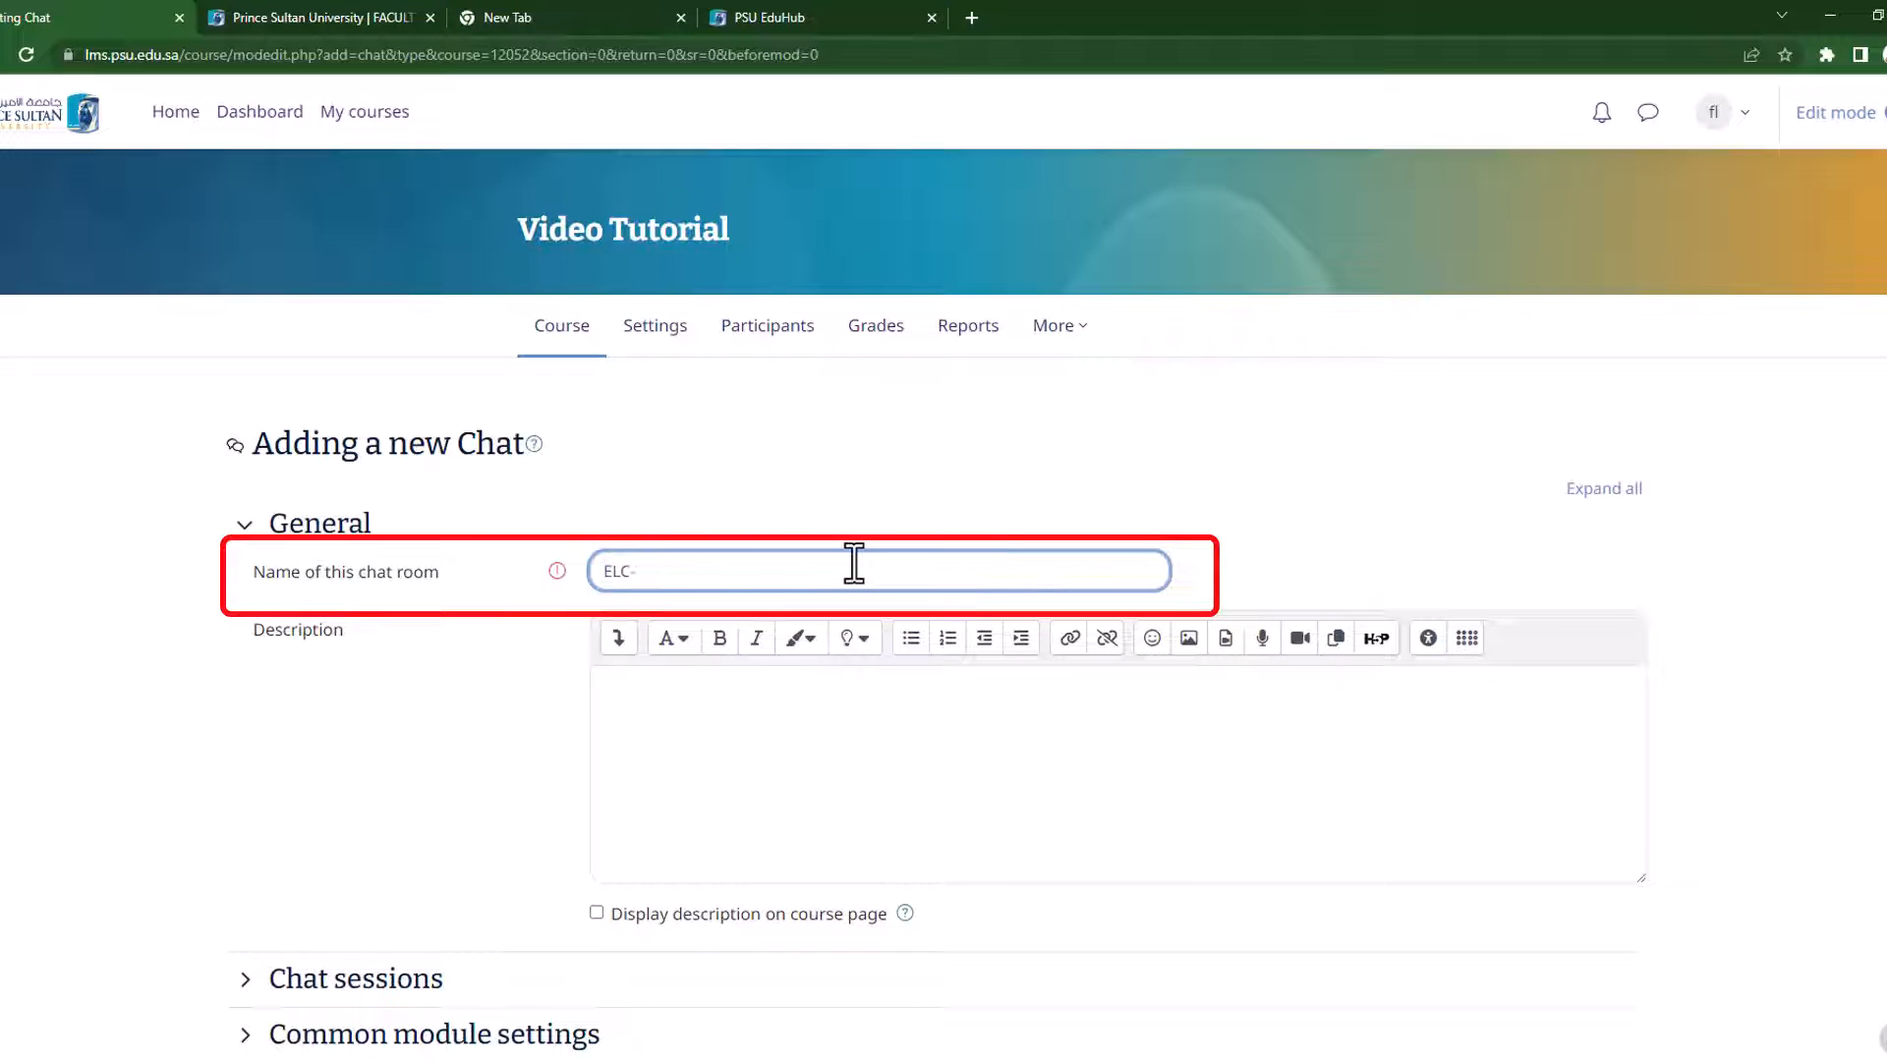
{"action": "type", "text": "Chat"}
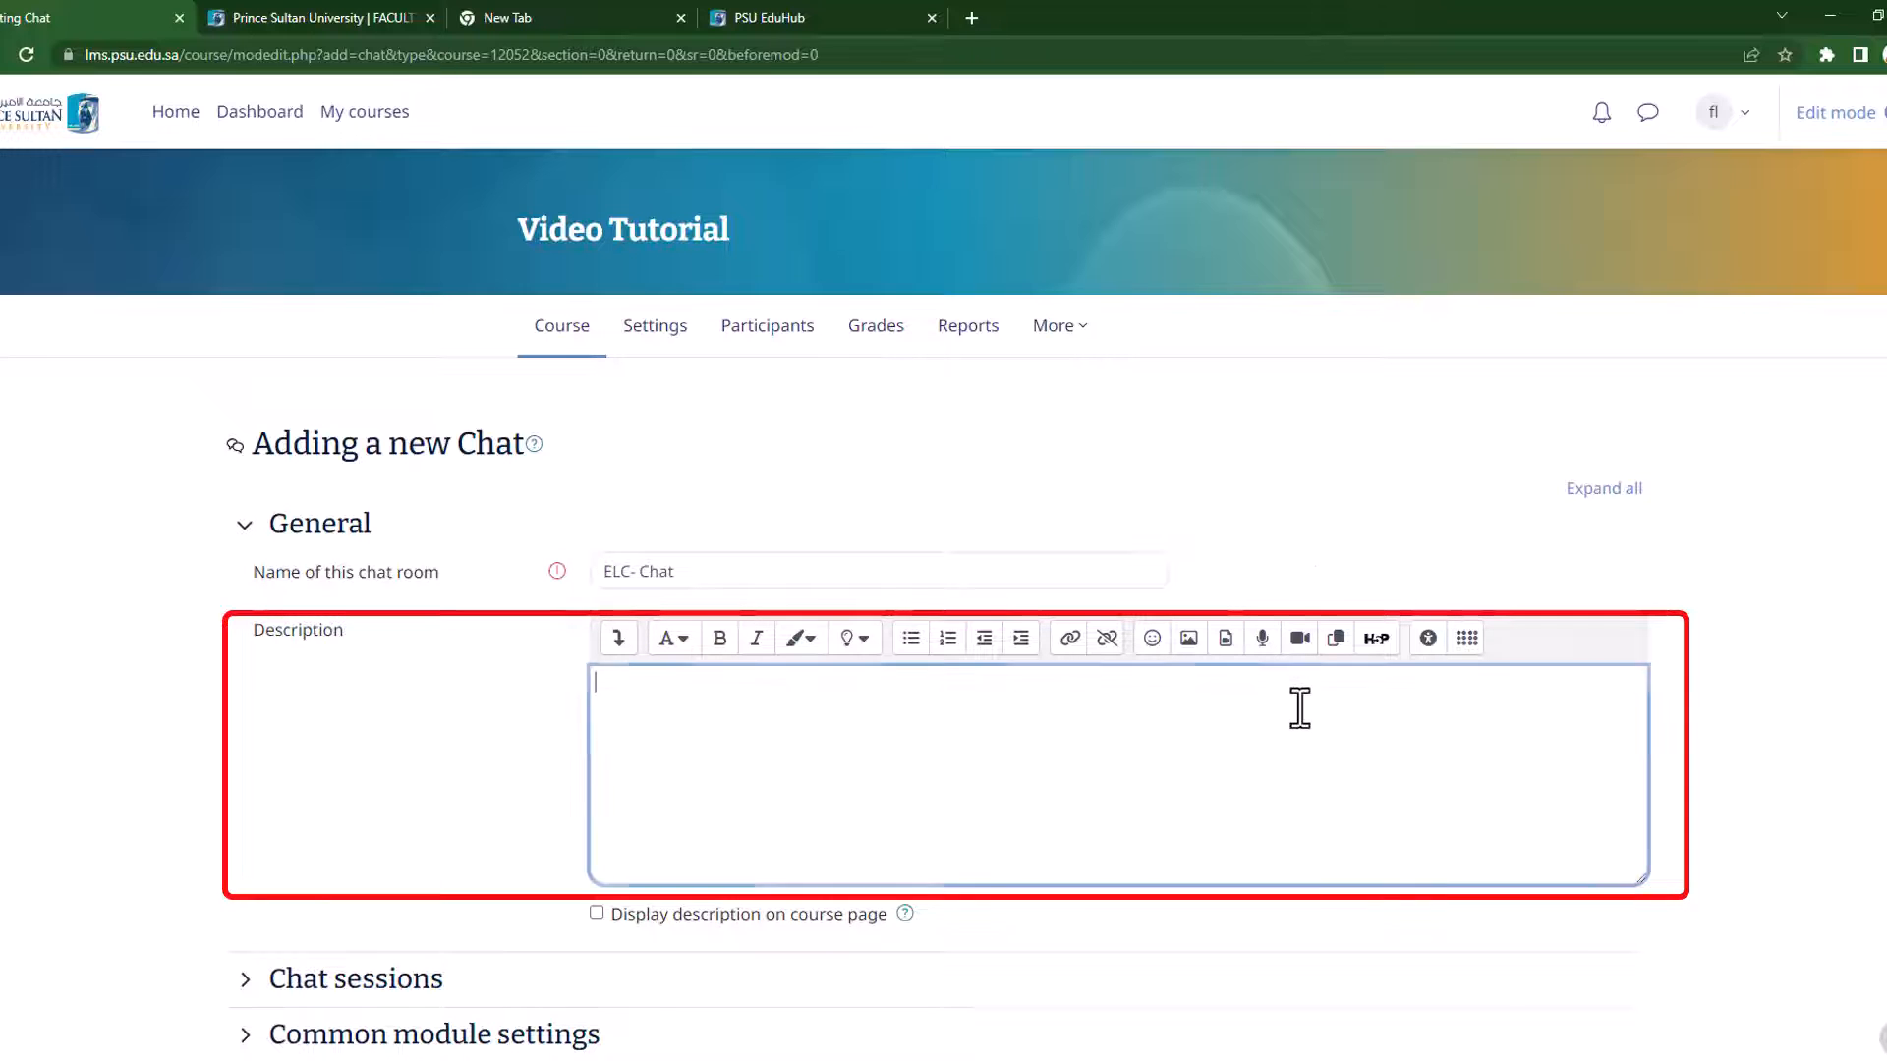
{"action": "type", "text": "ELC chat room rules:"}
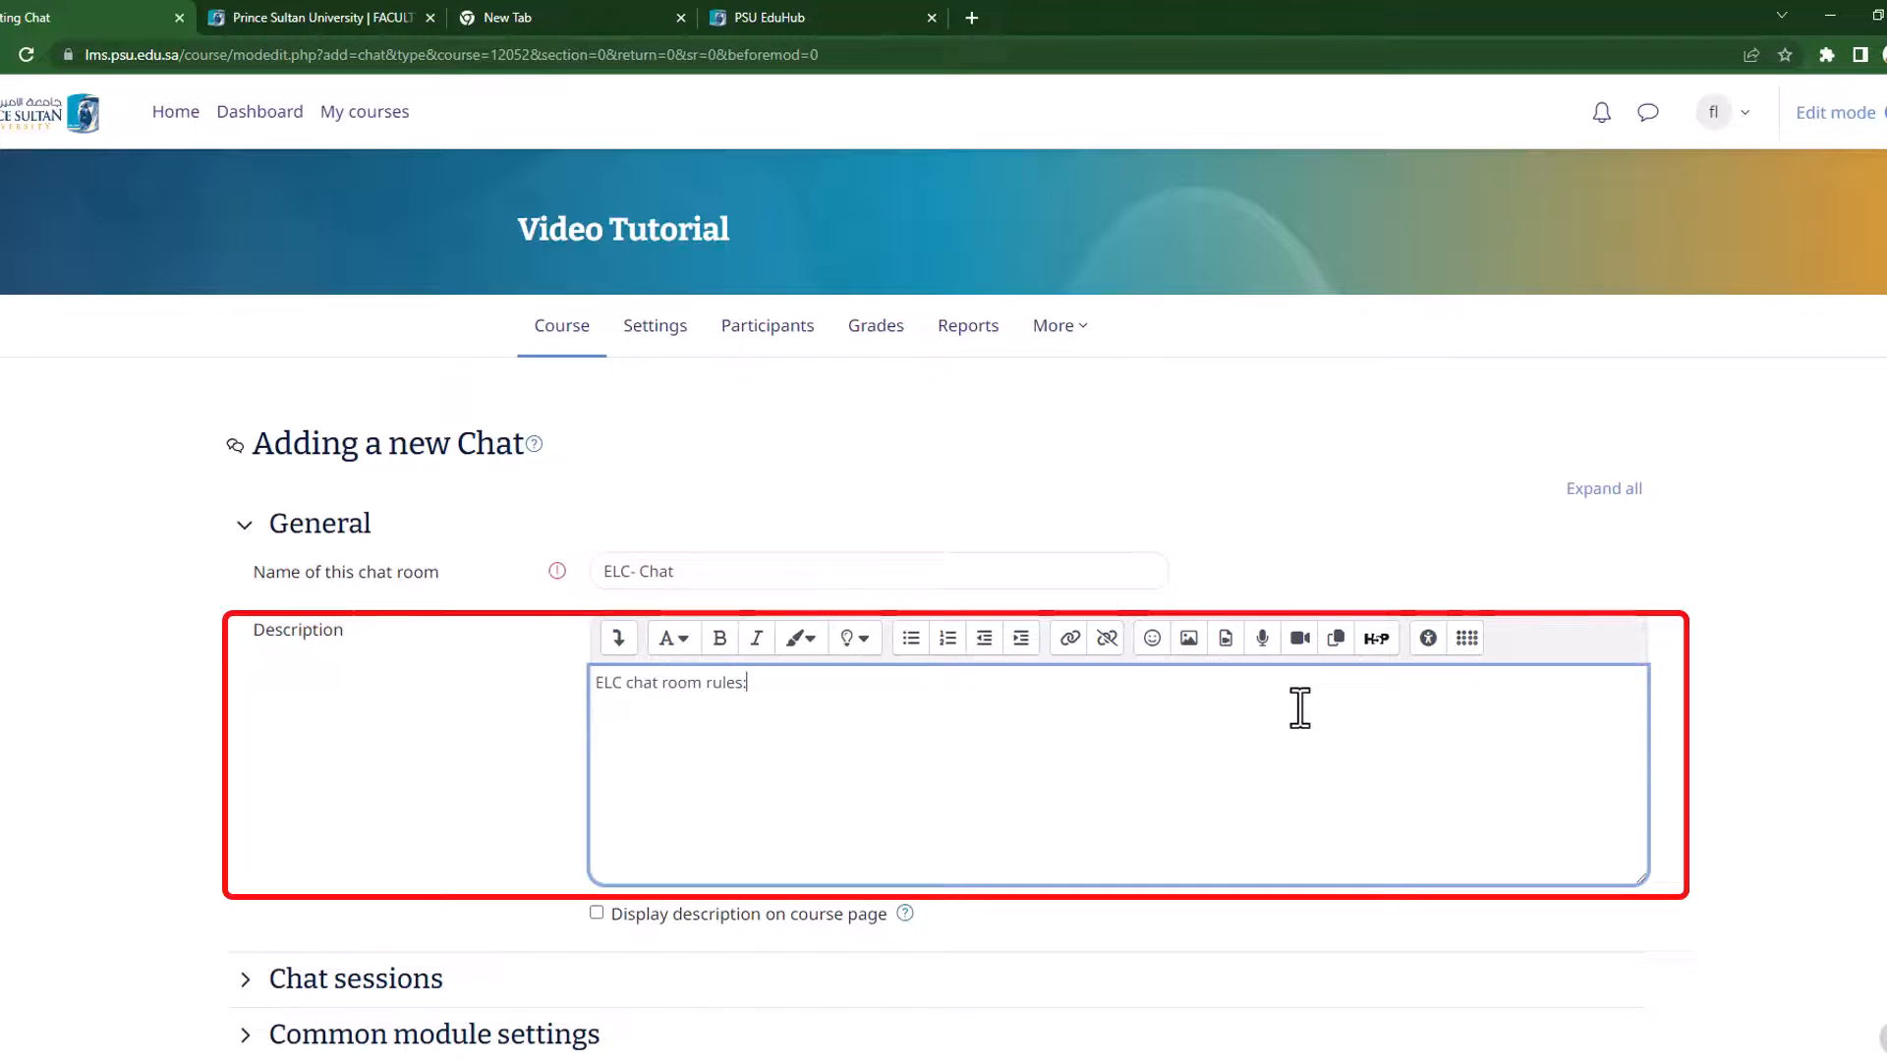
{"action": "scroll", "scroll_direction": "down", "scroll_amount": 3}
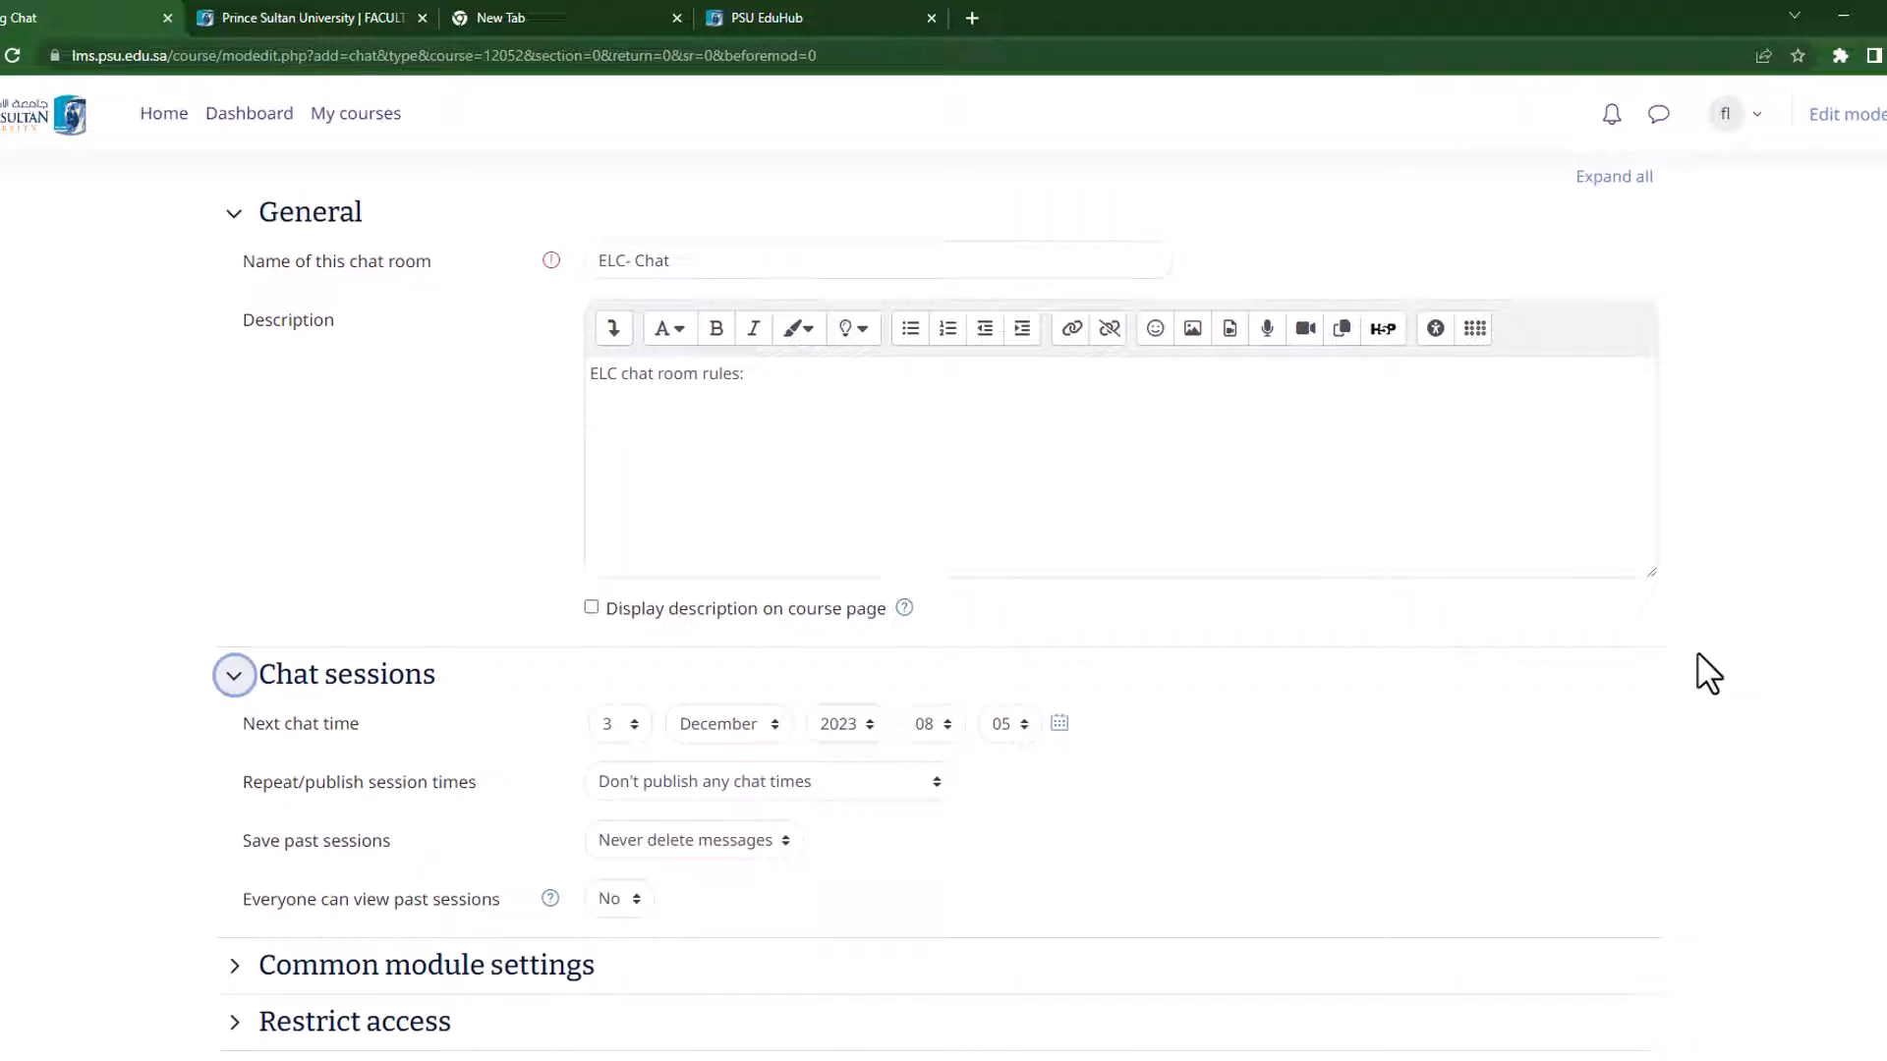
- Set the next chat time to 18 December 2023, 10:05, with session times unpublished
{"action": "left_click", "coordinate": [933, 723]}
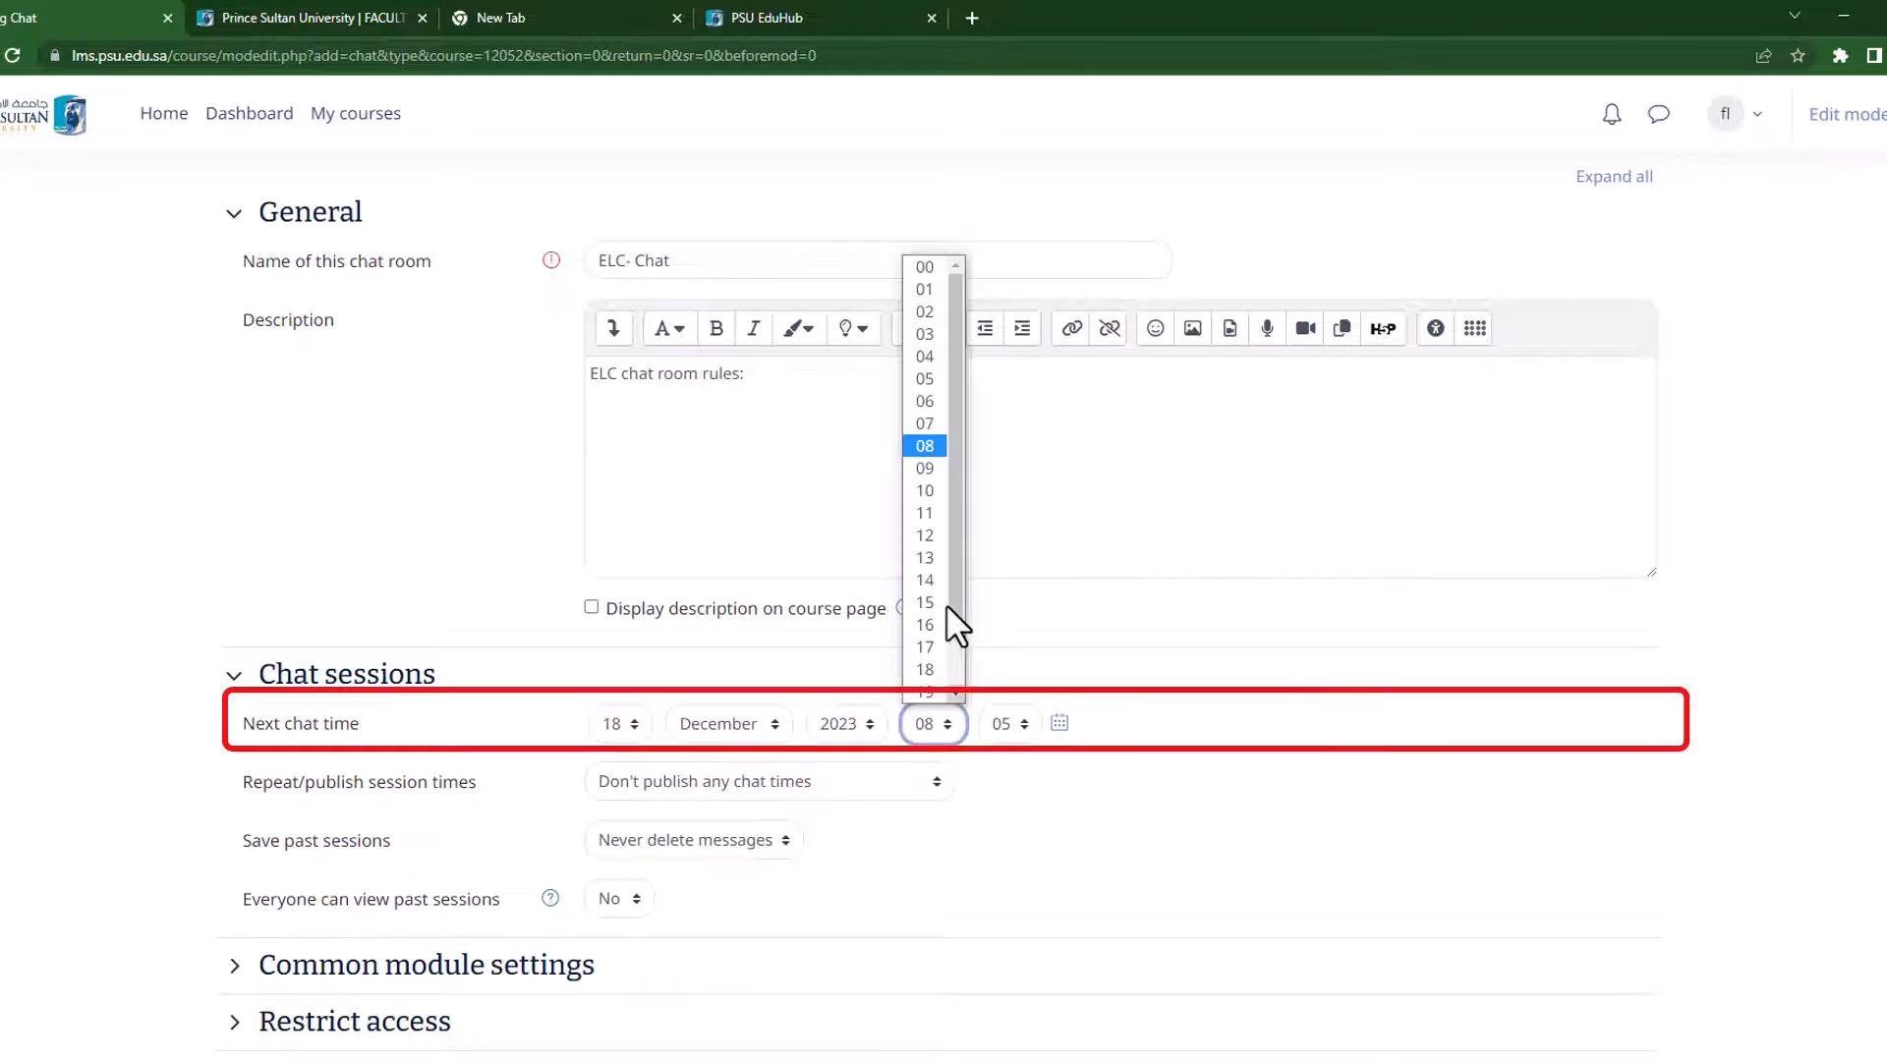
{"action": "left_click", "coordinate": [923, 490]}
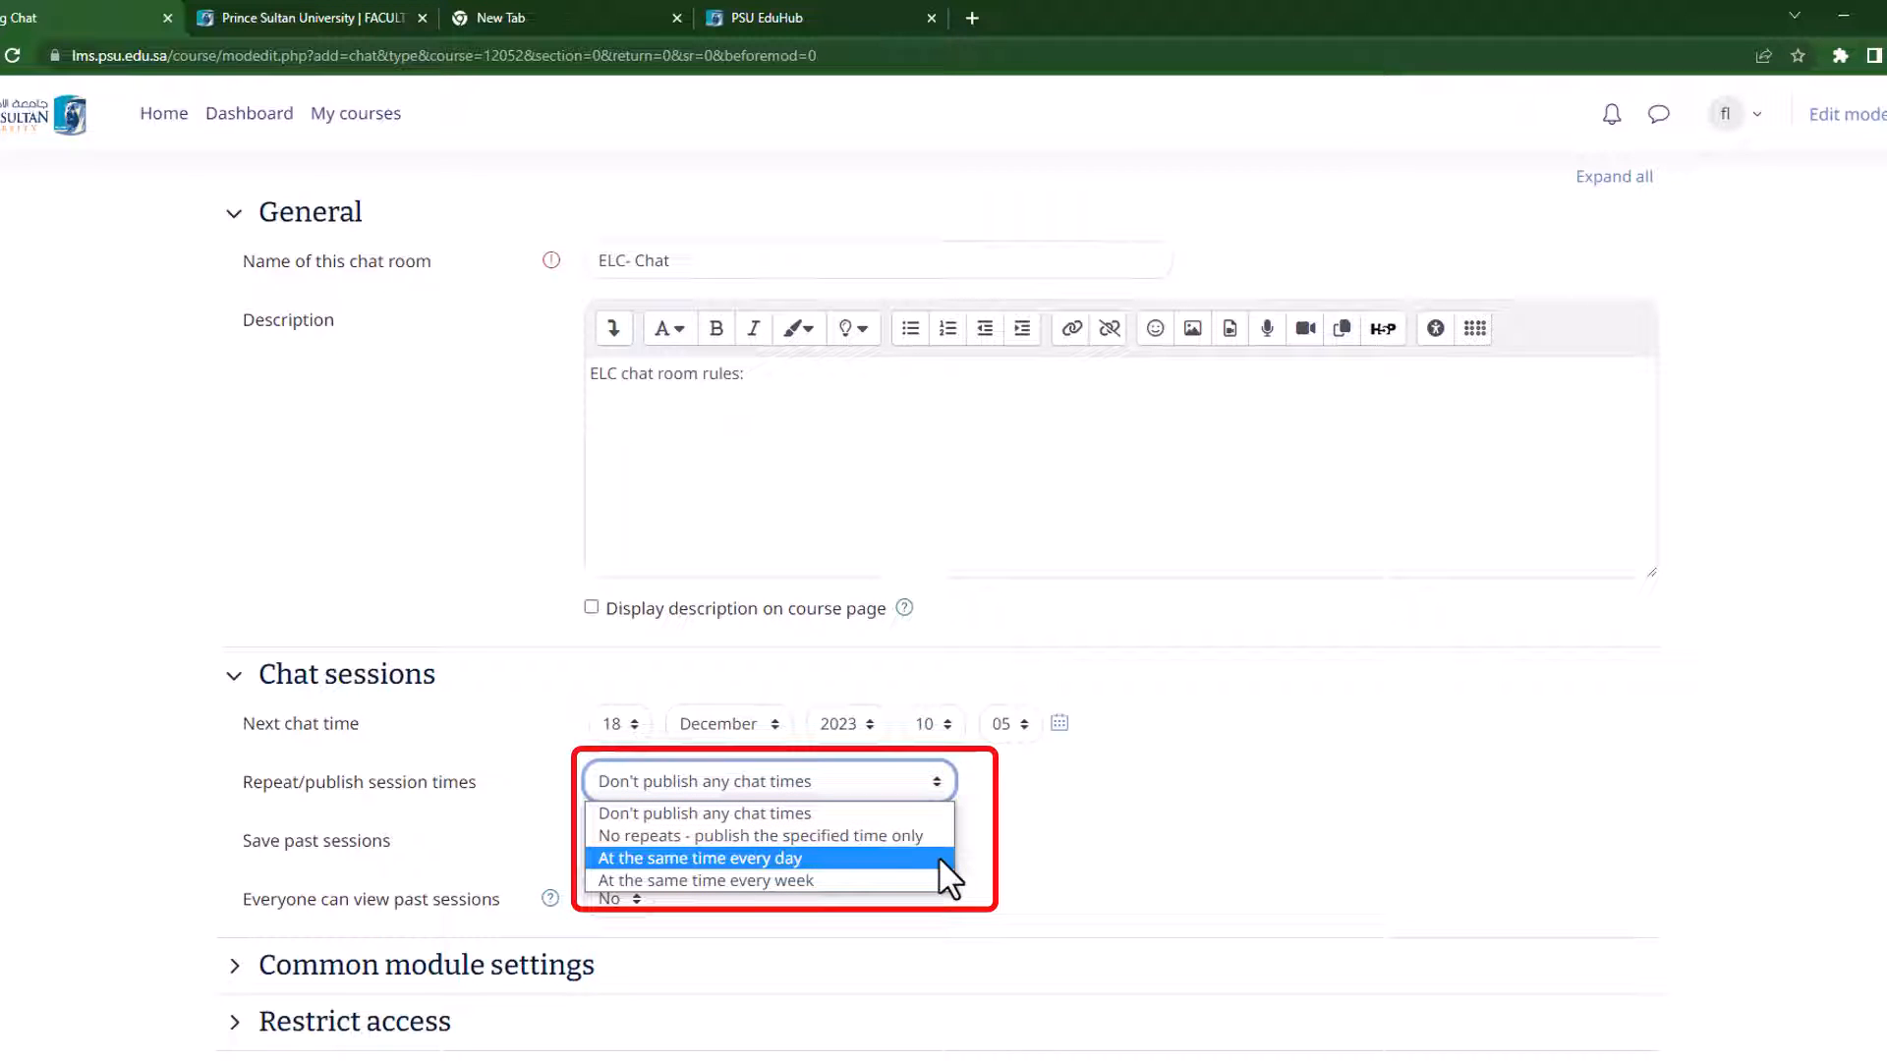
{"action": "mouse_move", "coordinate": [950, 878]}
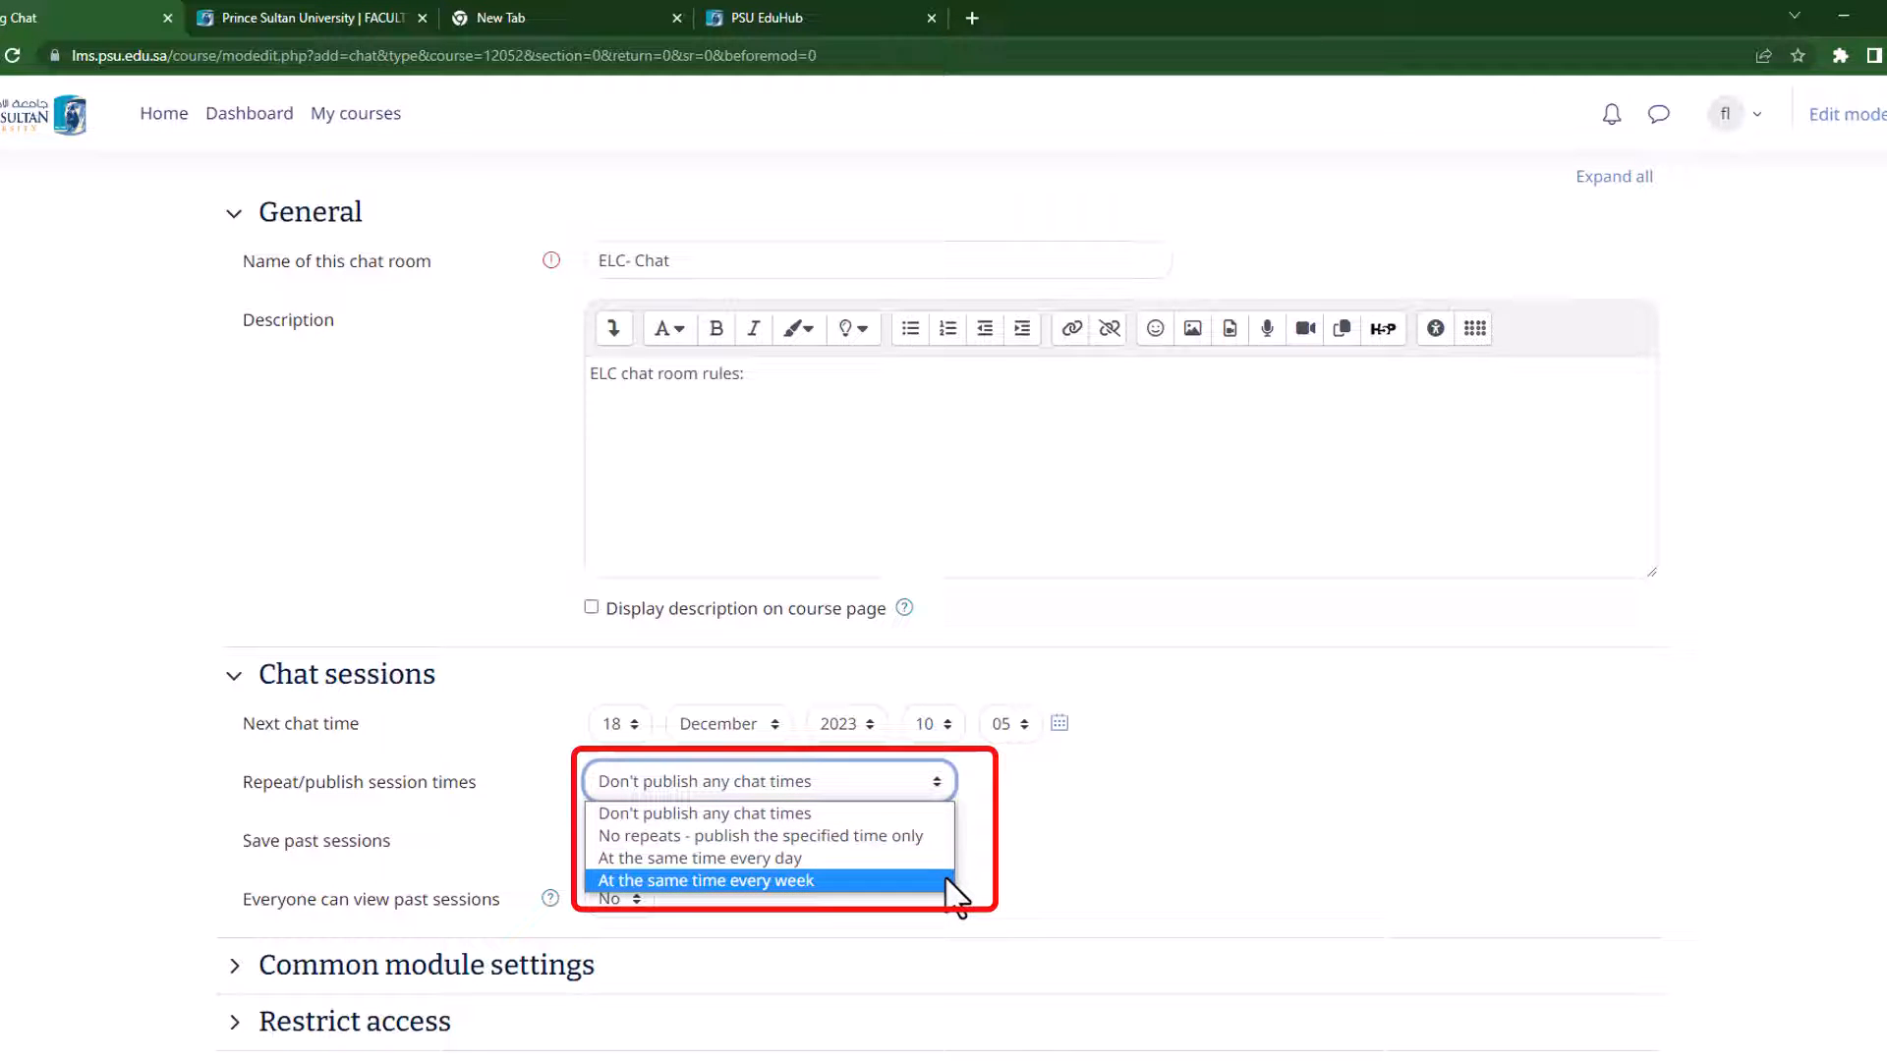
{"action": "mouse_move", "coordinate": [945, 835]}
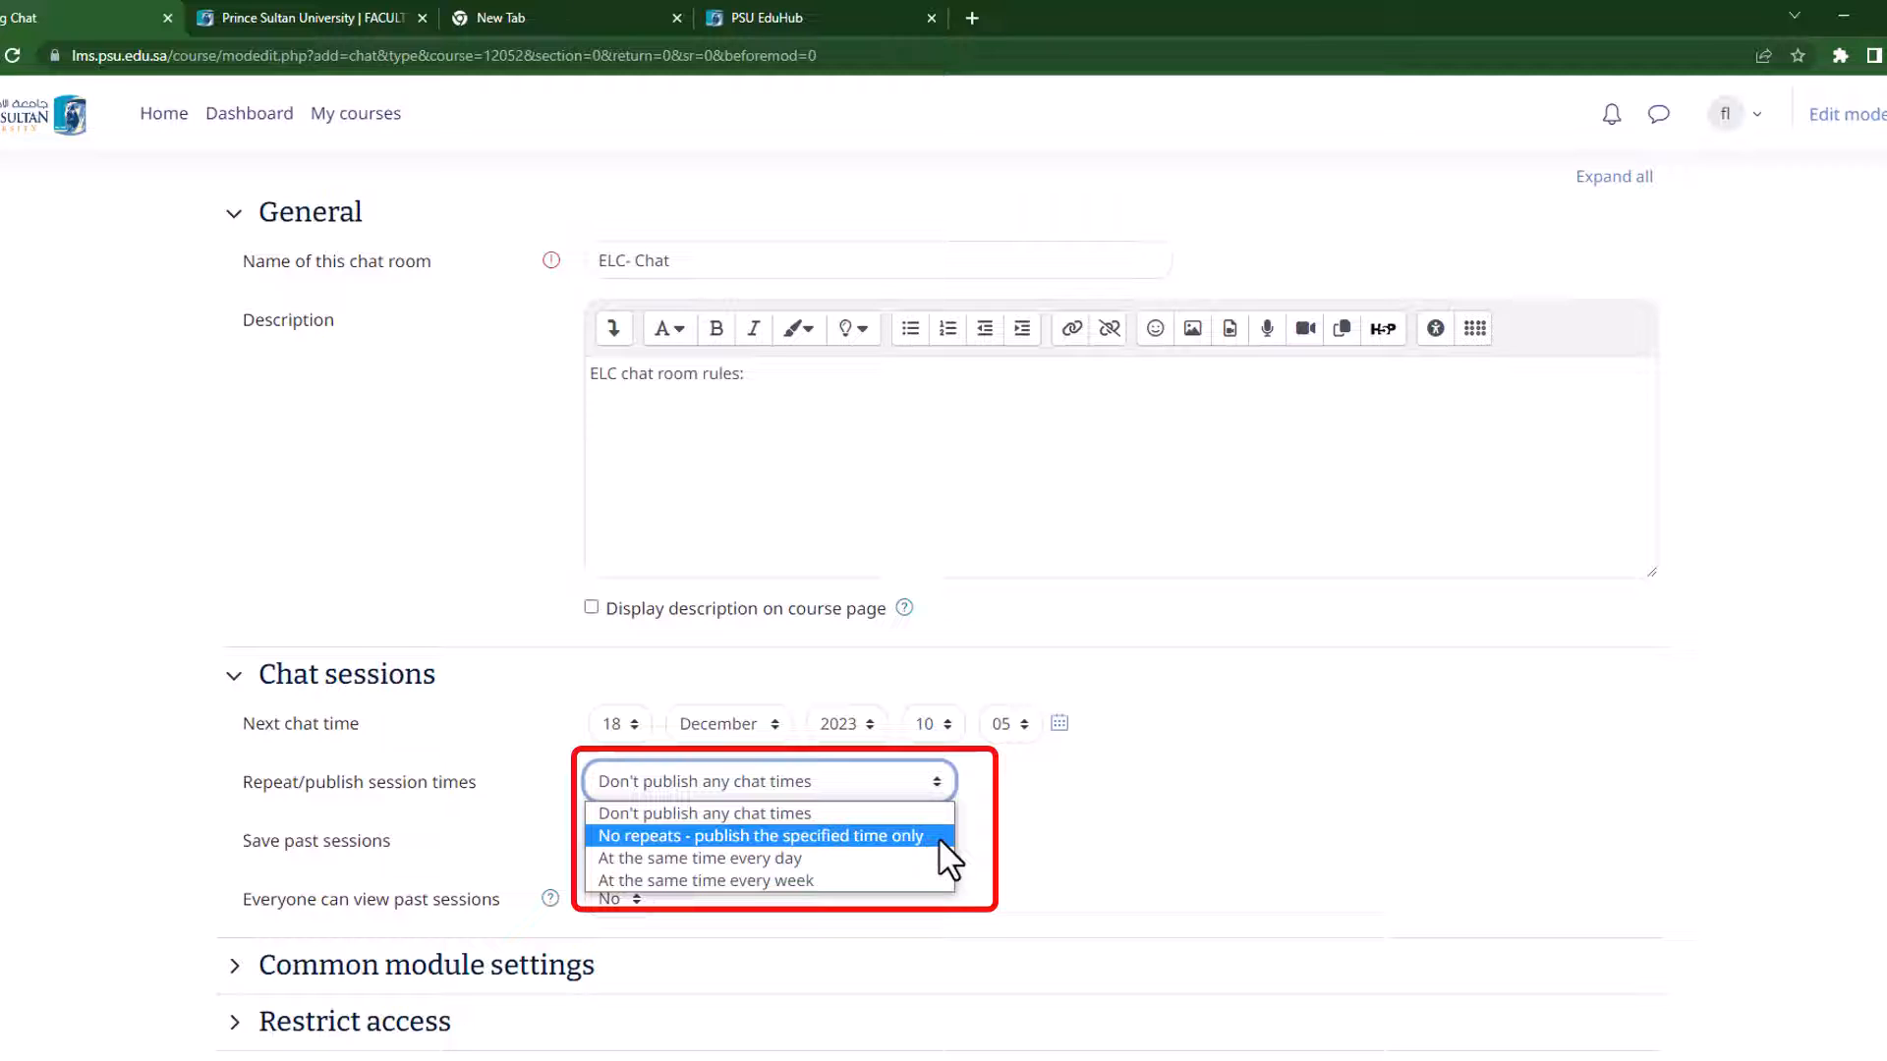
{"action": "left_click", "coordinate": [766, 781]}
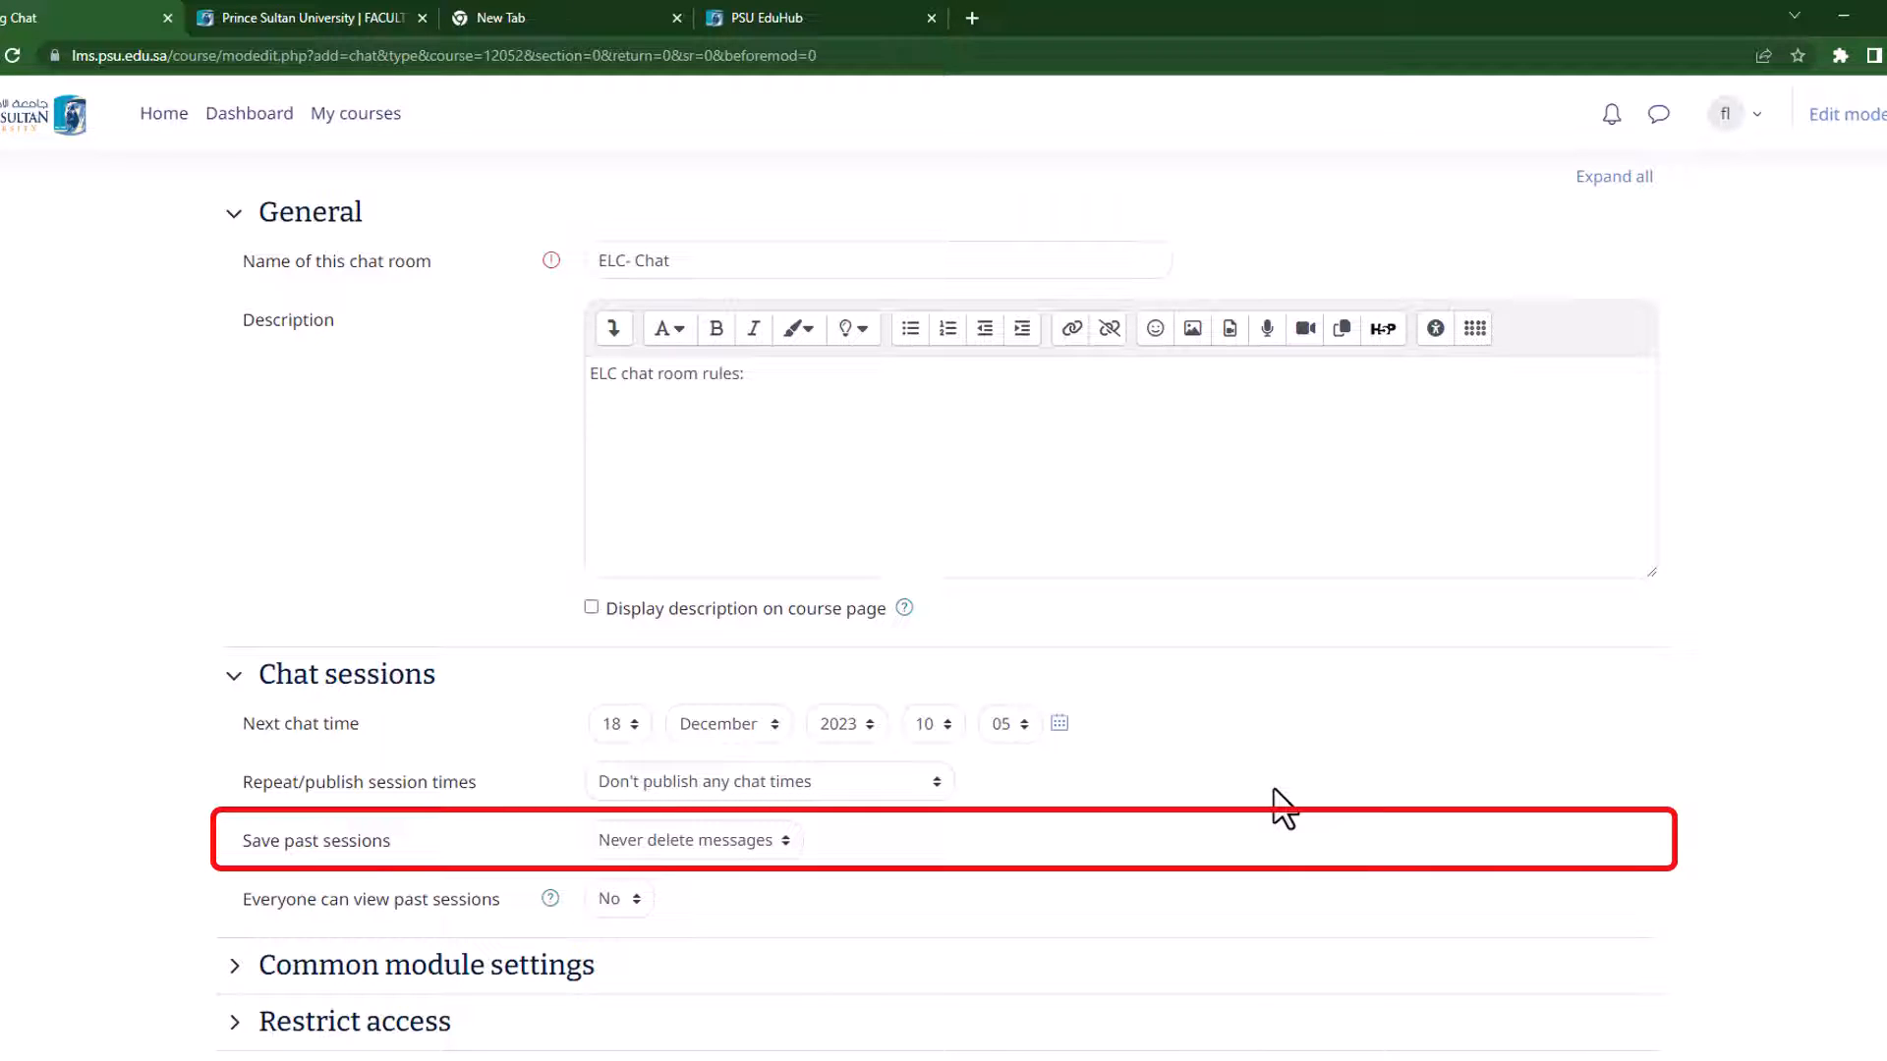
{"action": "mouse_move", "coordinate": [1173, 848]}
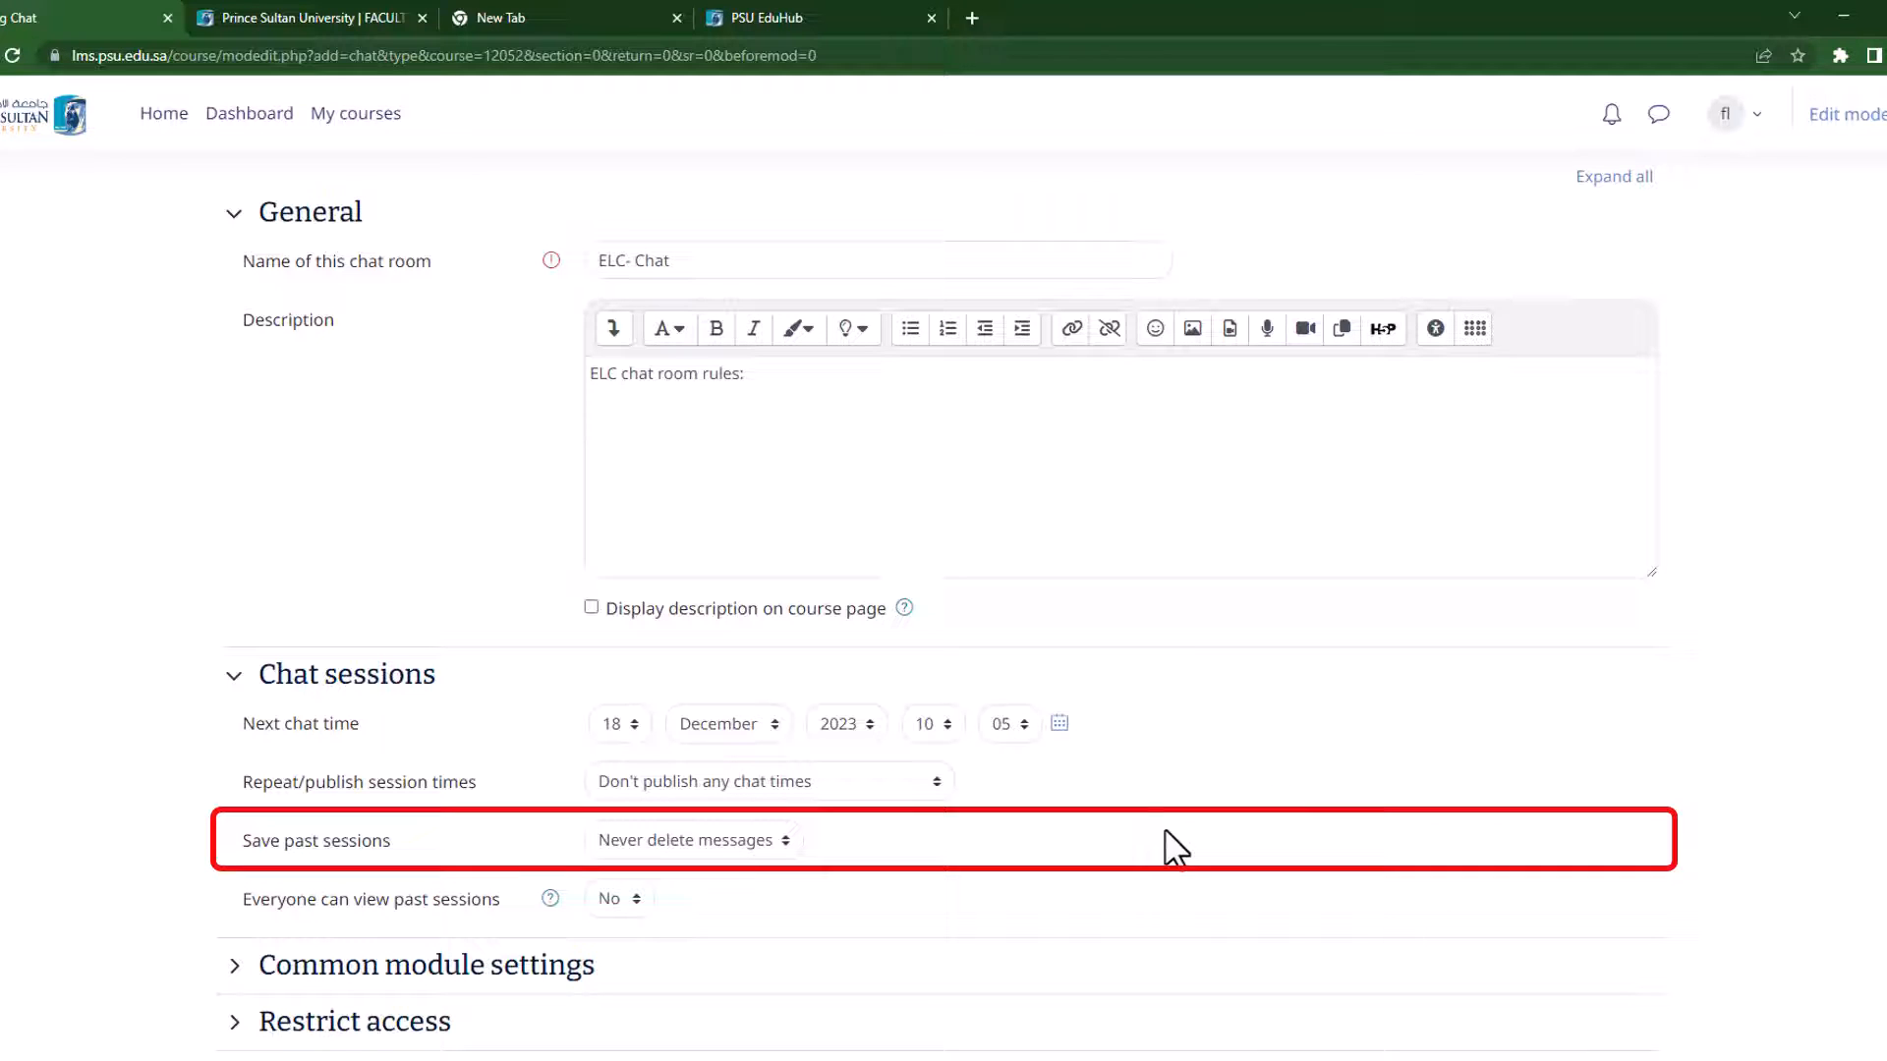
{"action": "left_click", "coordinate": [690, 838]}
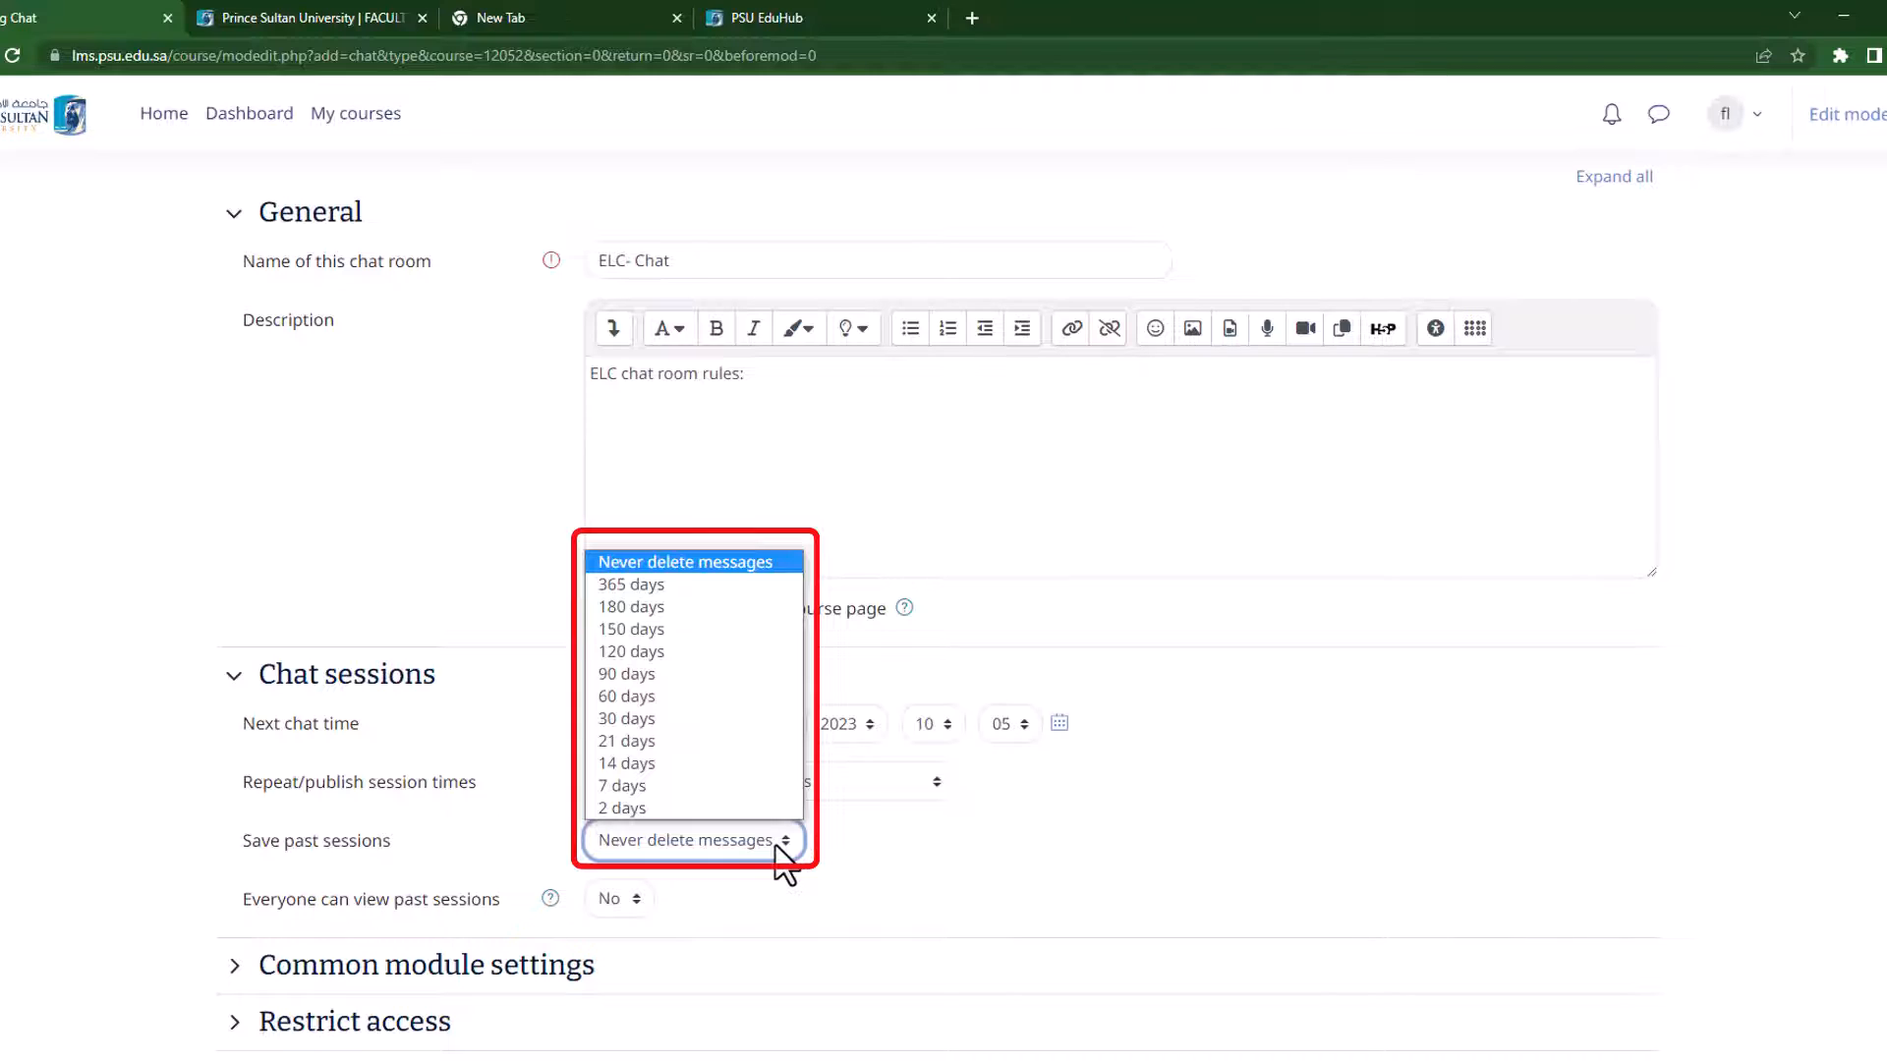
{"action": "left_click", "coordinate": [682, 561]}
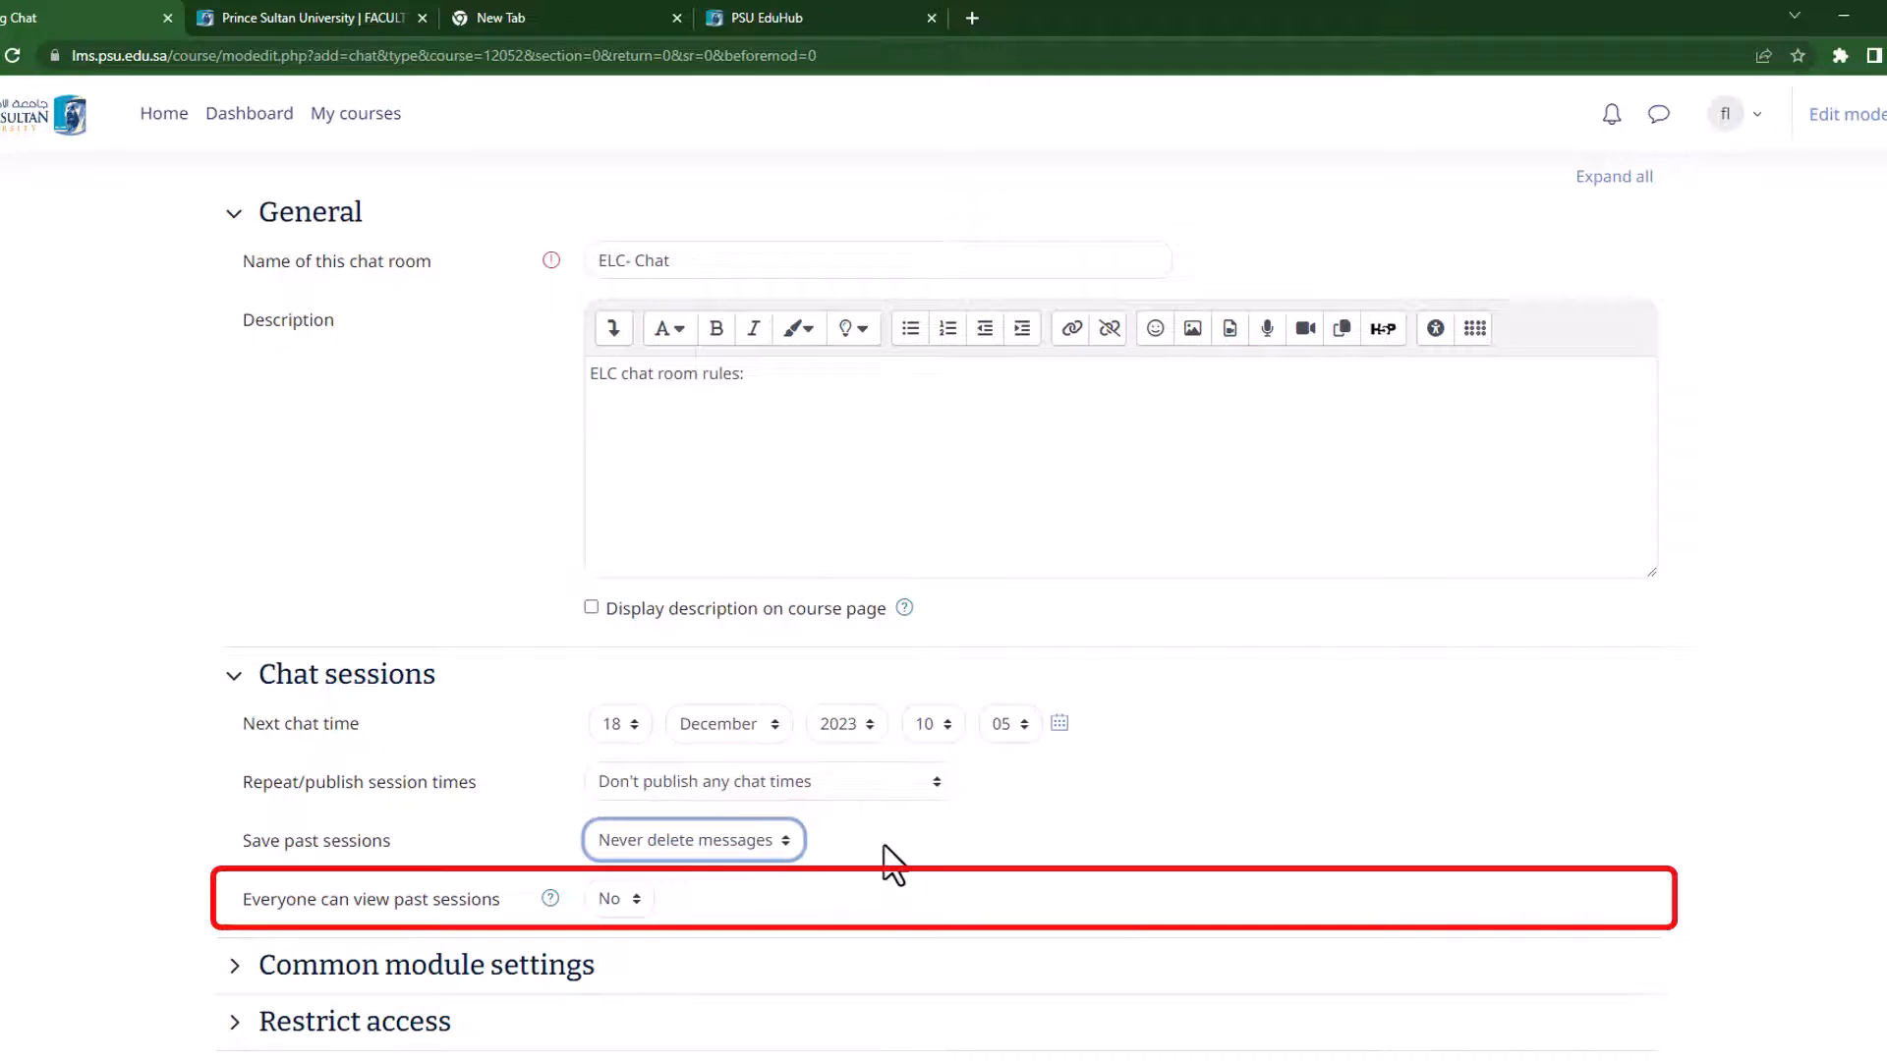
{"action": "mouse_move", "coordinate": [963, 861]}
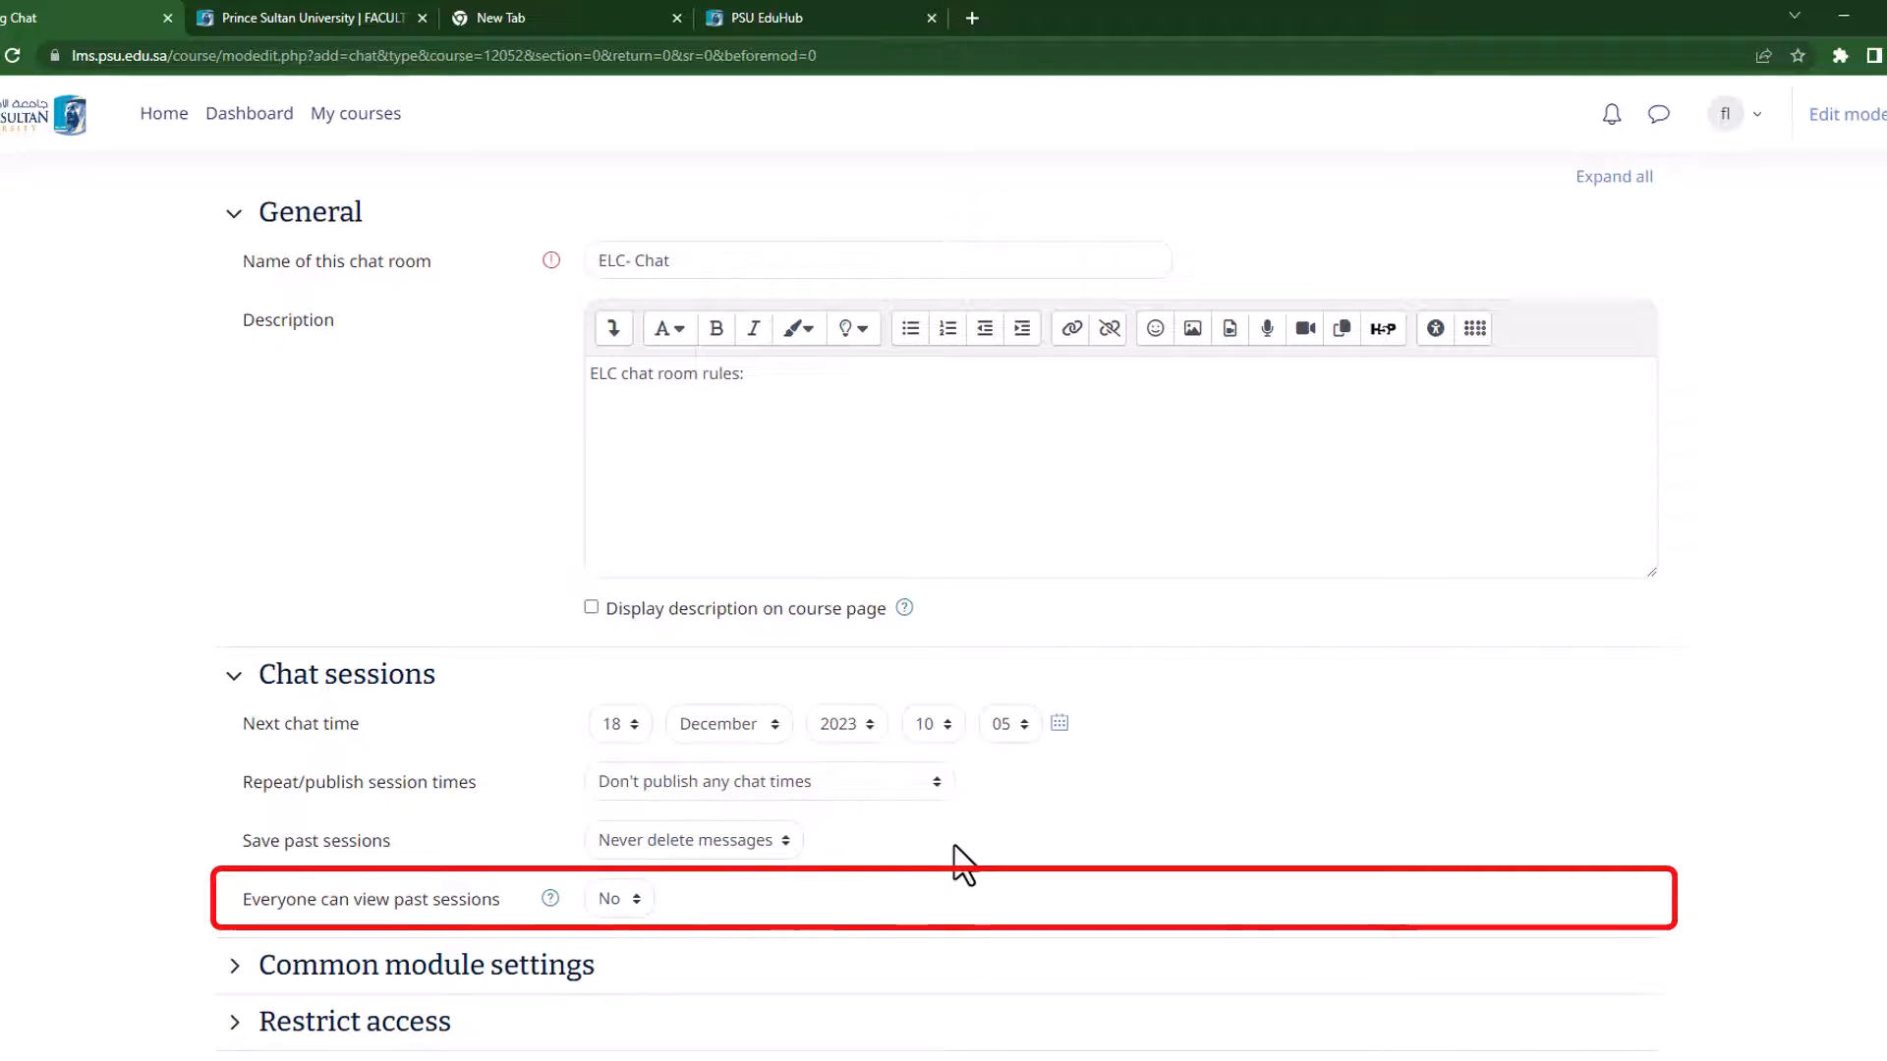
{"action": "left_click", "coordinate": [618, 899]}
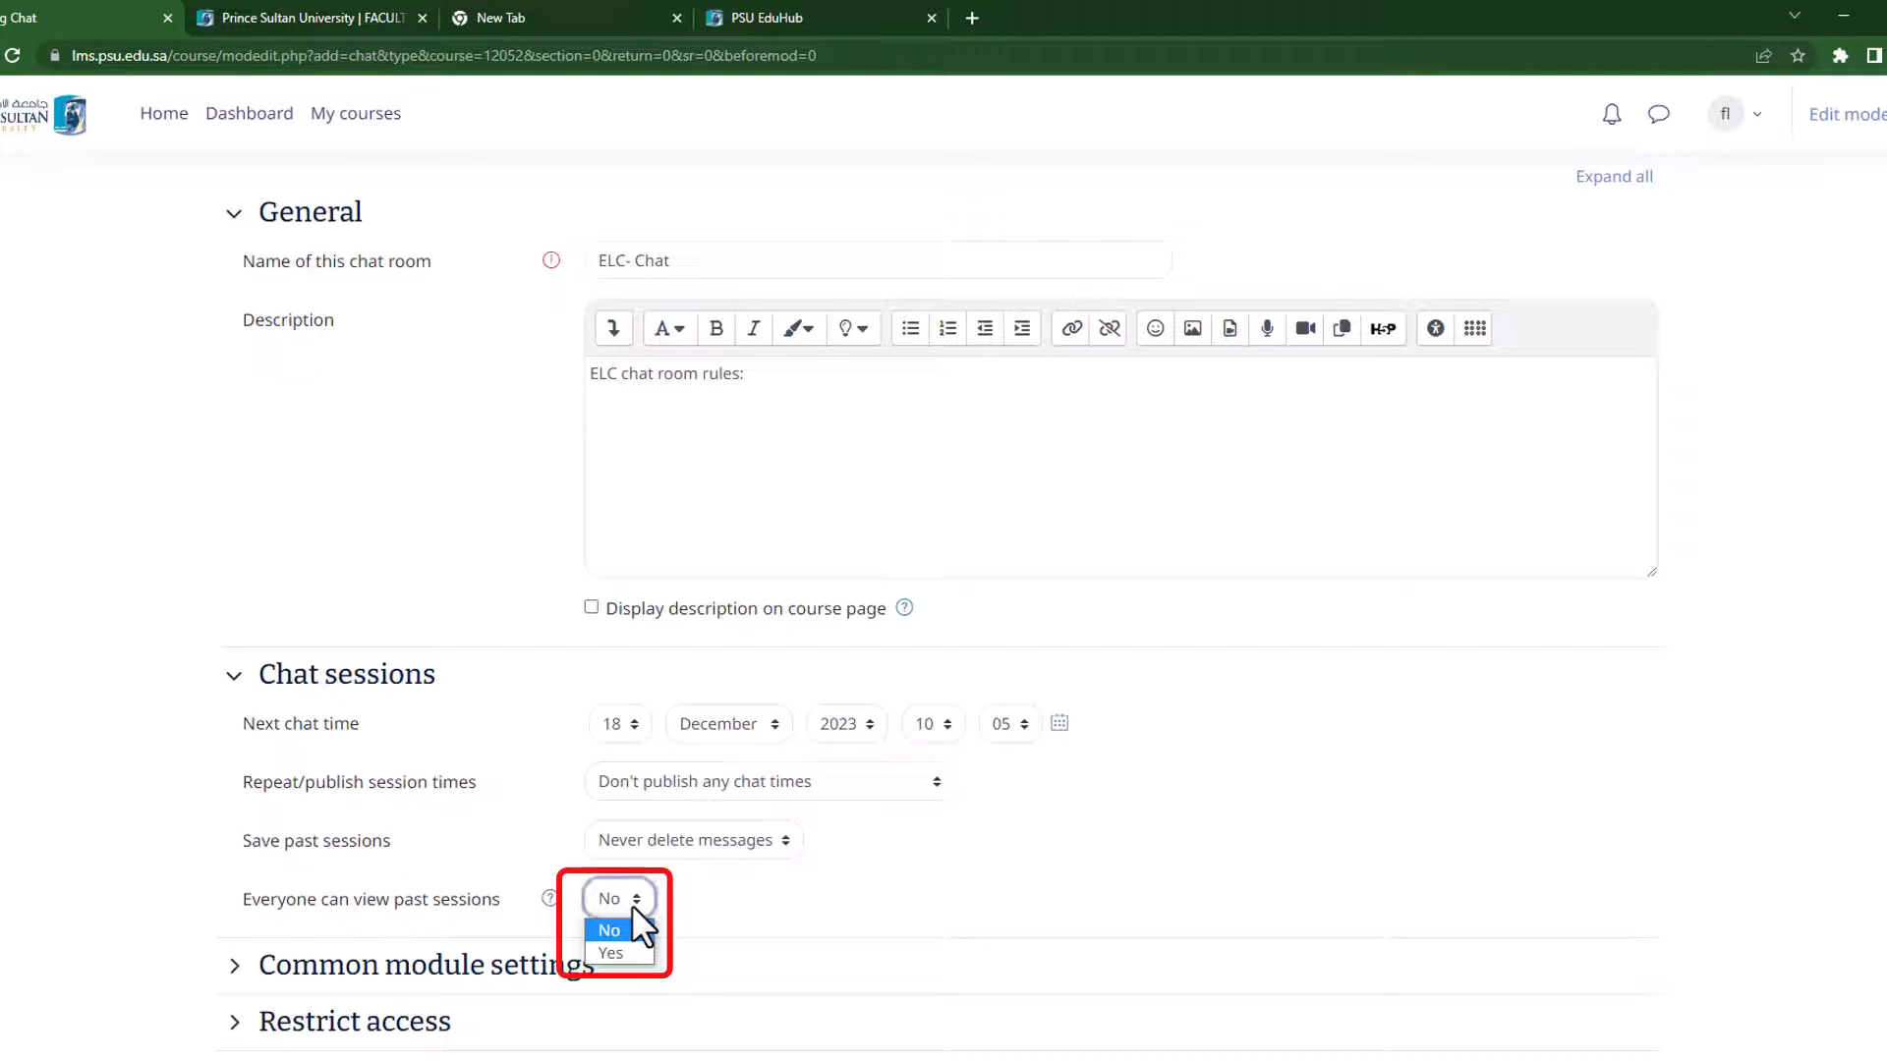
{"action": "left_click", "coordinate": [611, 954]}
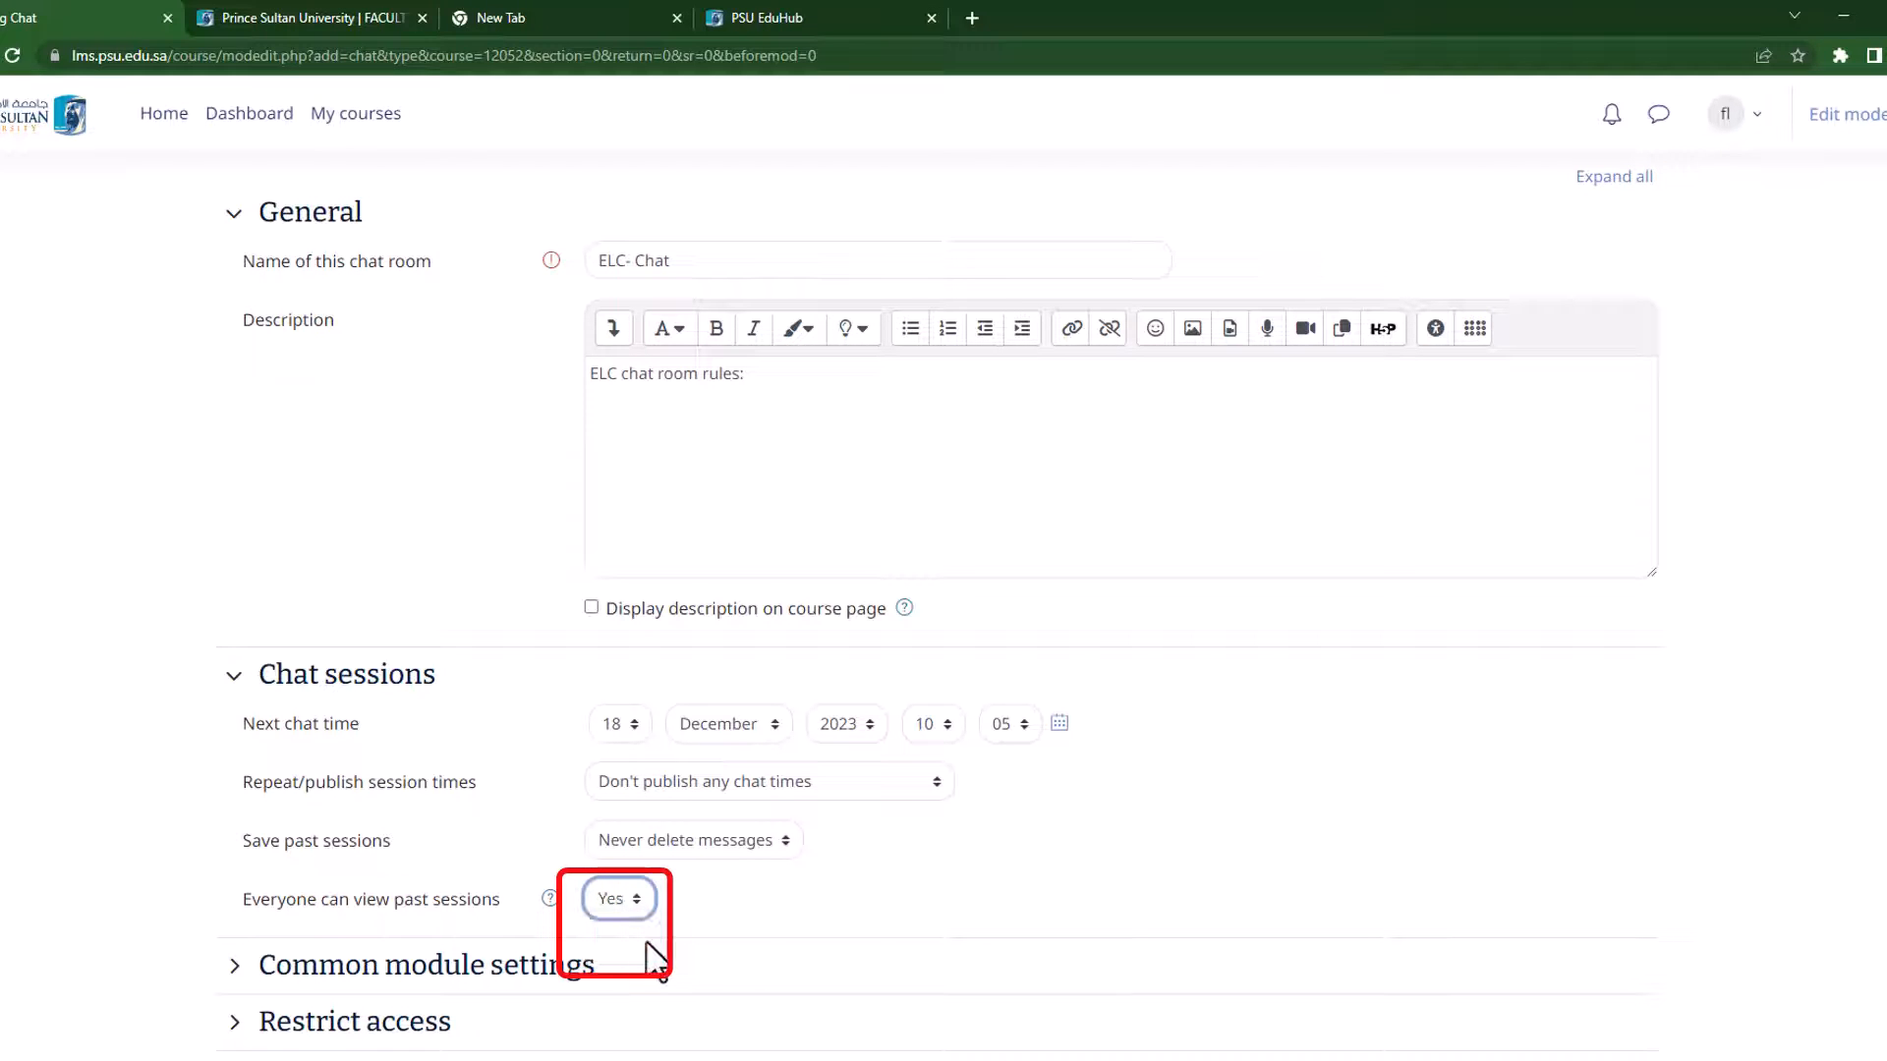
{"action": "mouse_move", "coordinate": [658, 915]}
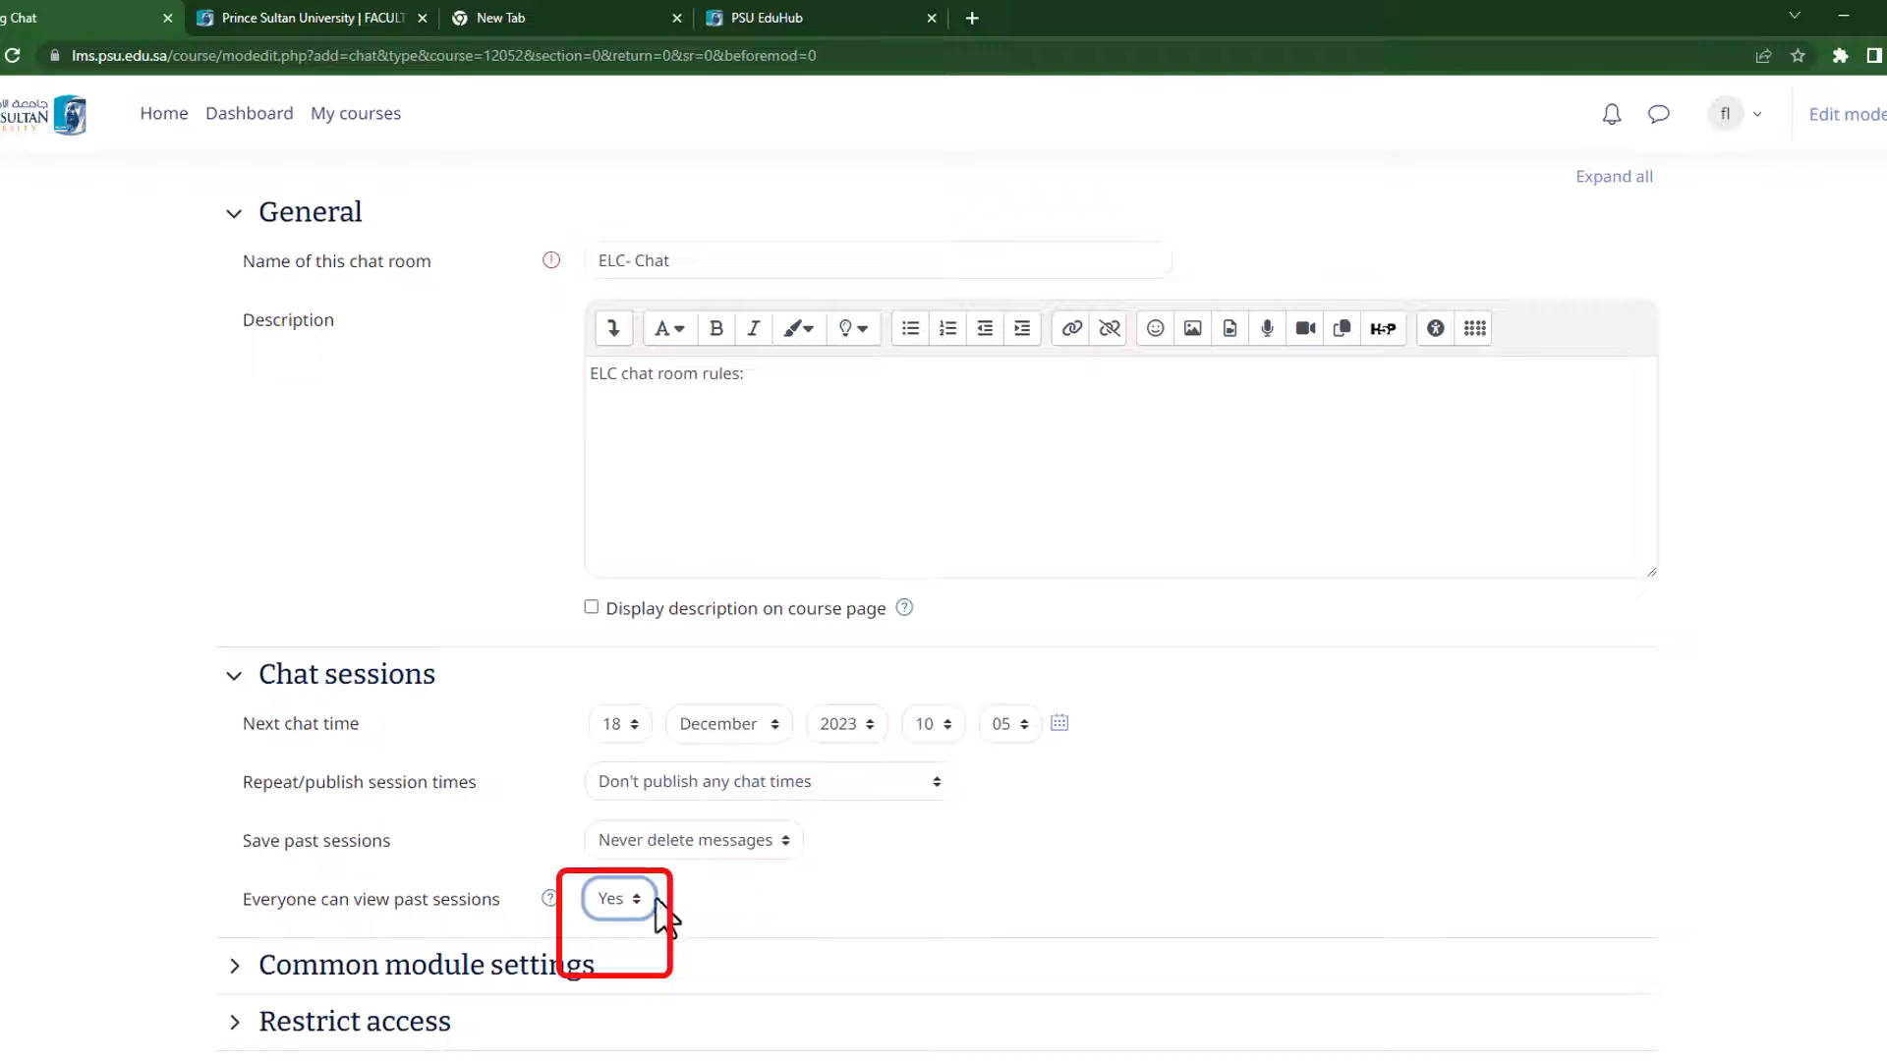
{"action": "left_click", "coordinate": [617, 899]}
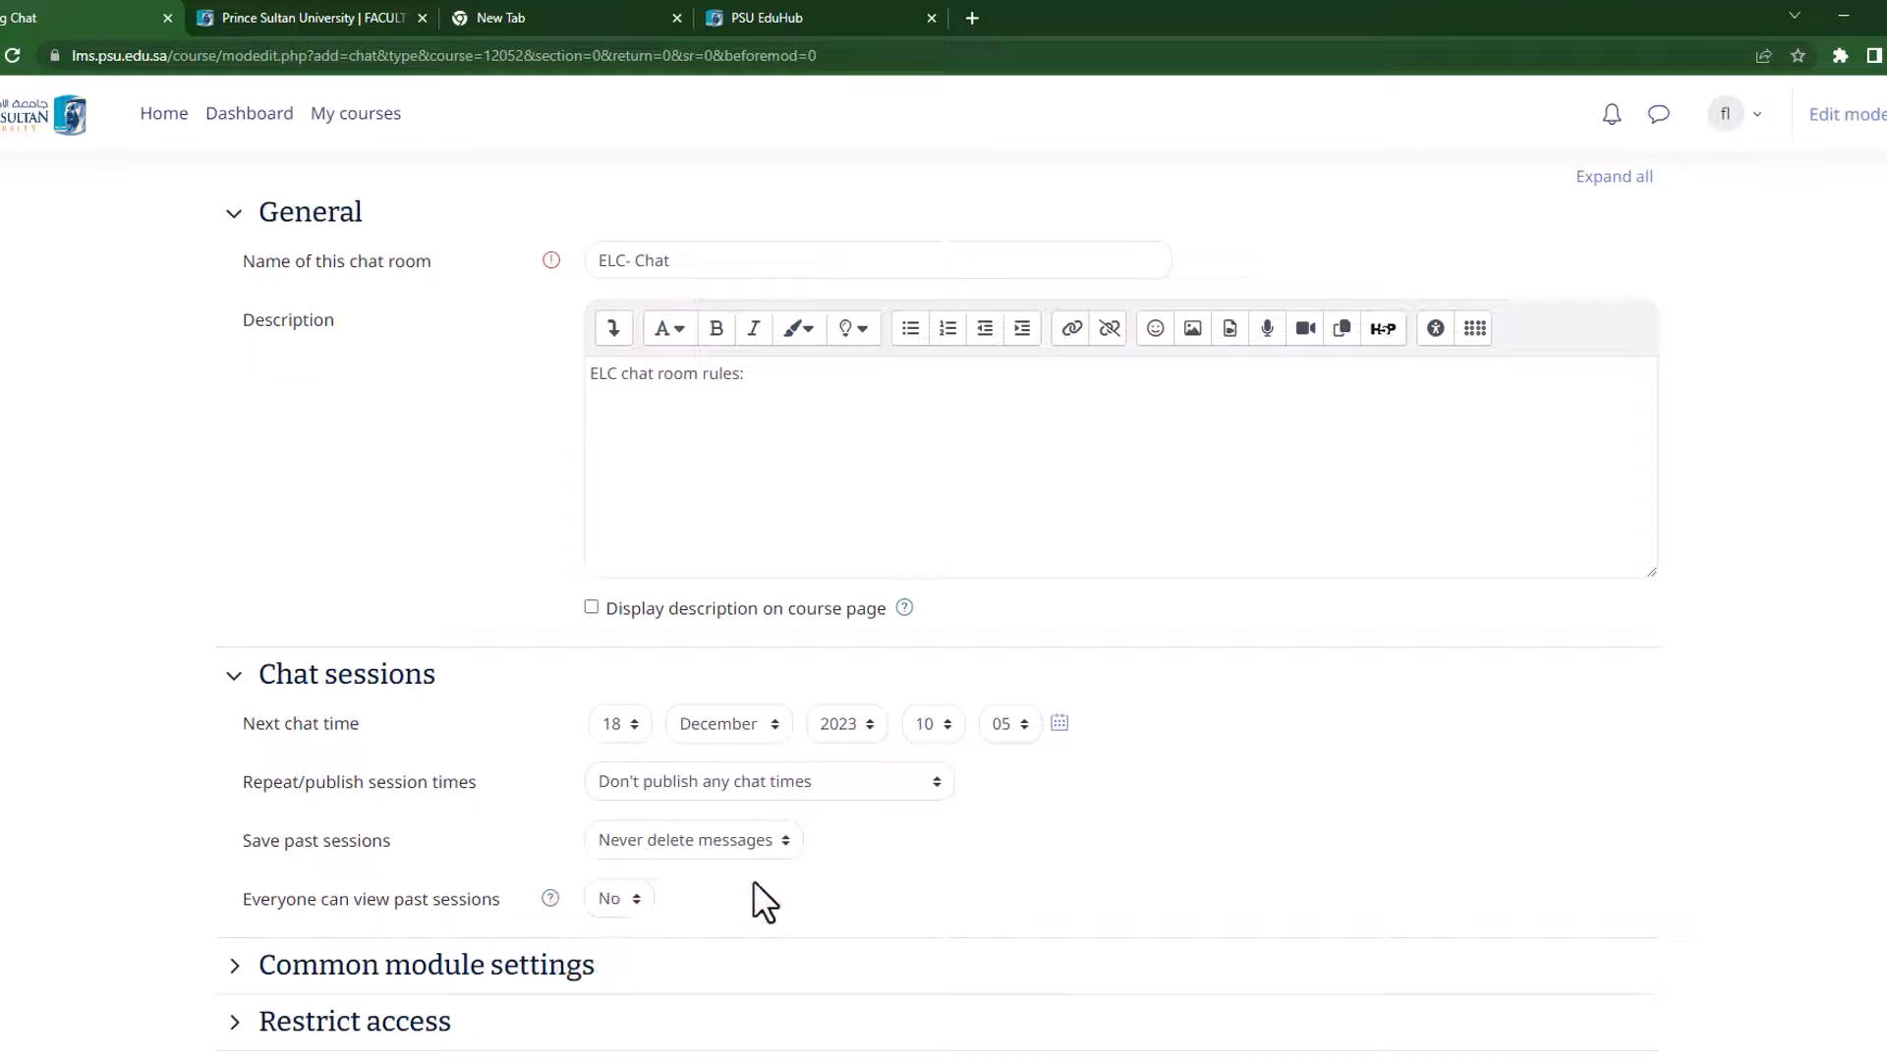
{"action": "mouse_move", "coordinate": [972, 905]}
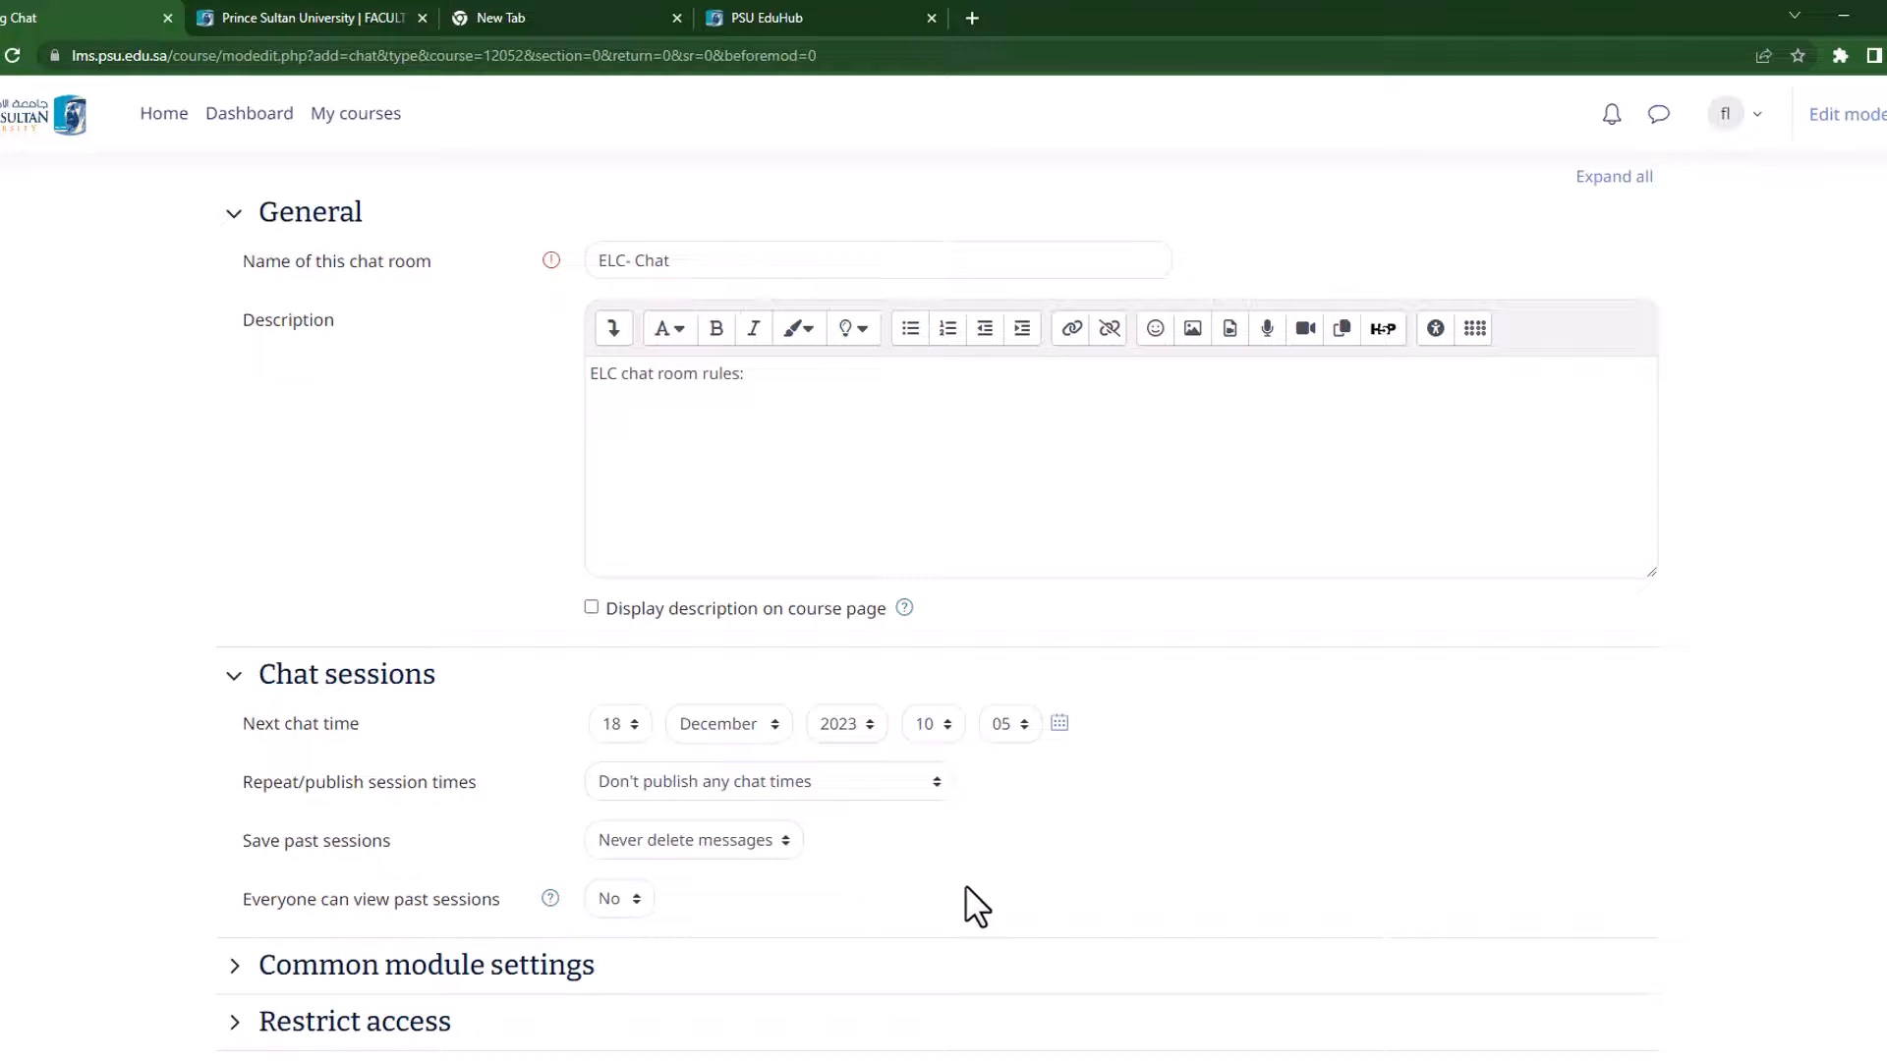
- Save the ELC- Chat form and return to the Video Tutorial course
{"action": "scroll", "scroll_direction": "down", "scroll_amount": 3}
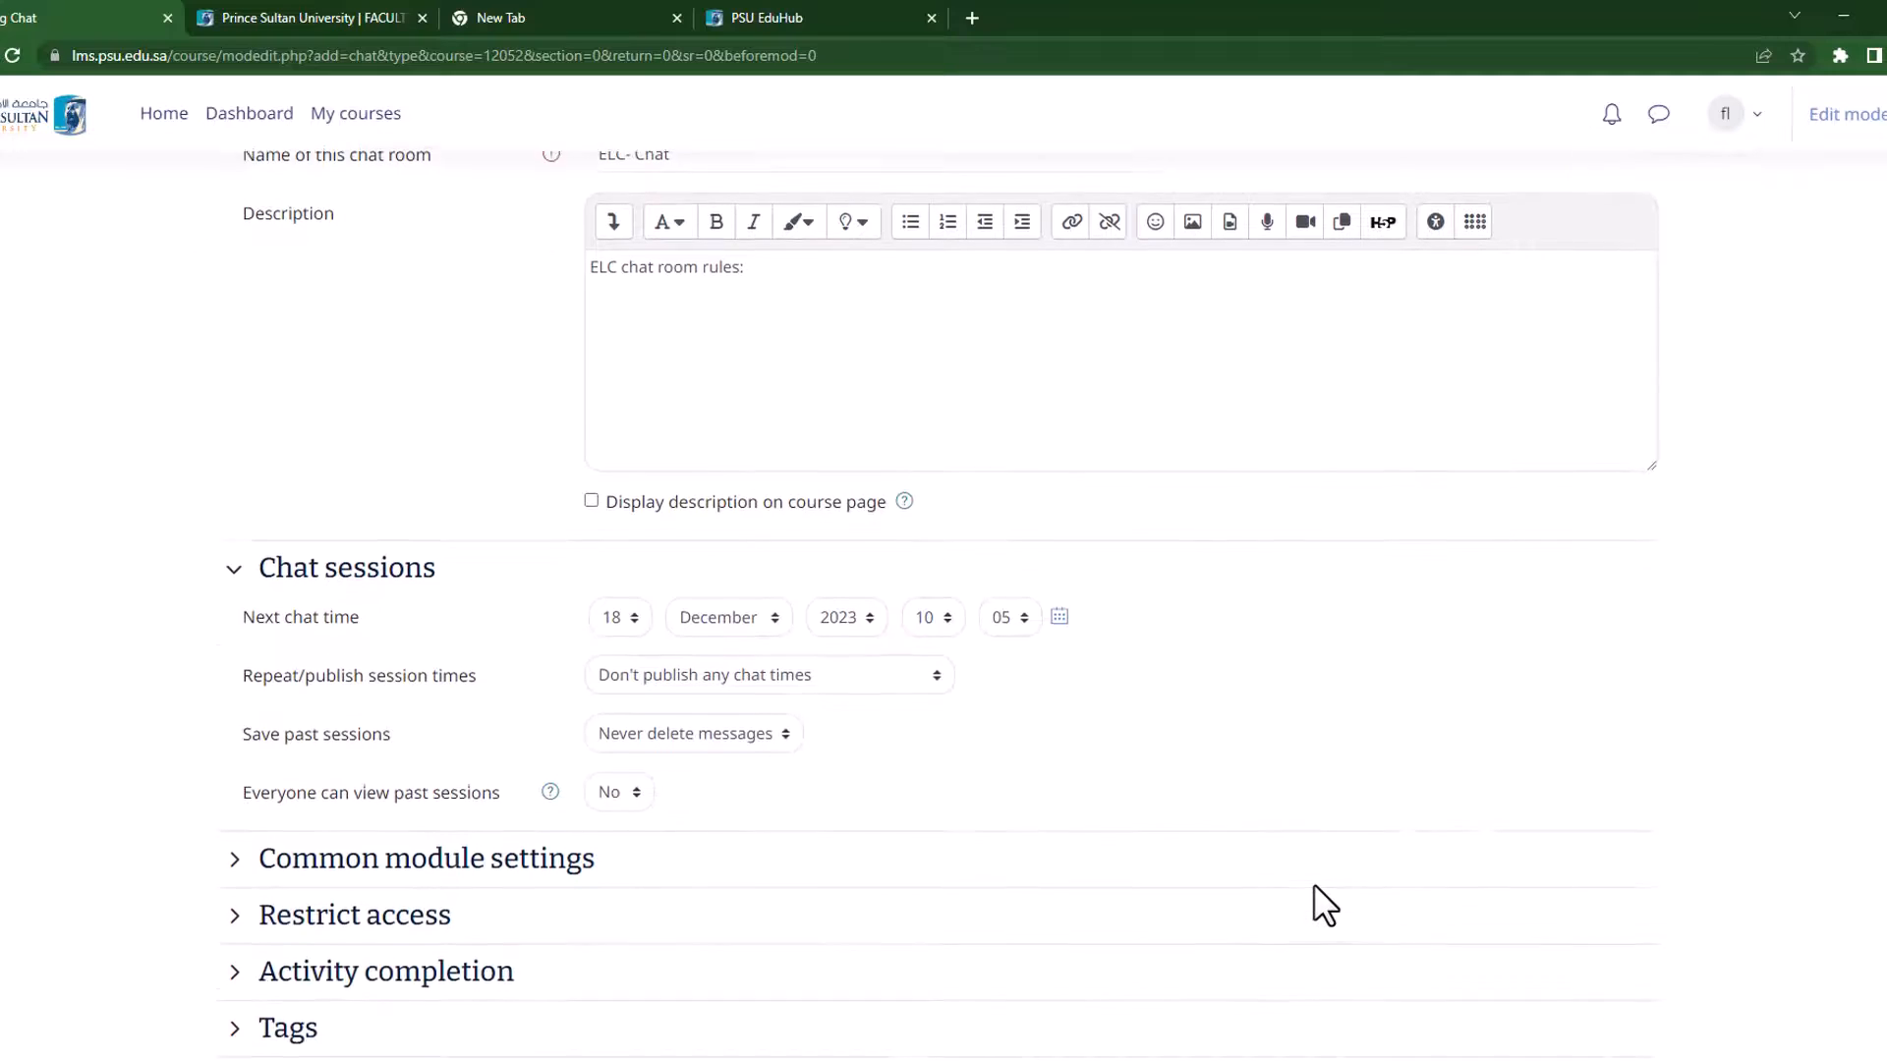
{"action": "scroll", "scroll_direction": "down", "scroll_amount": 3}
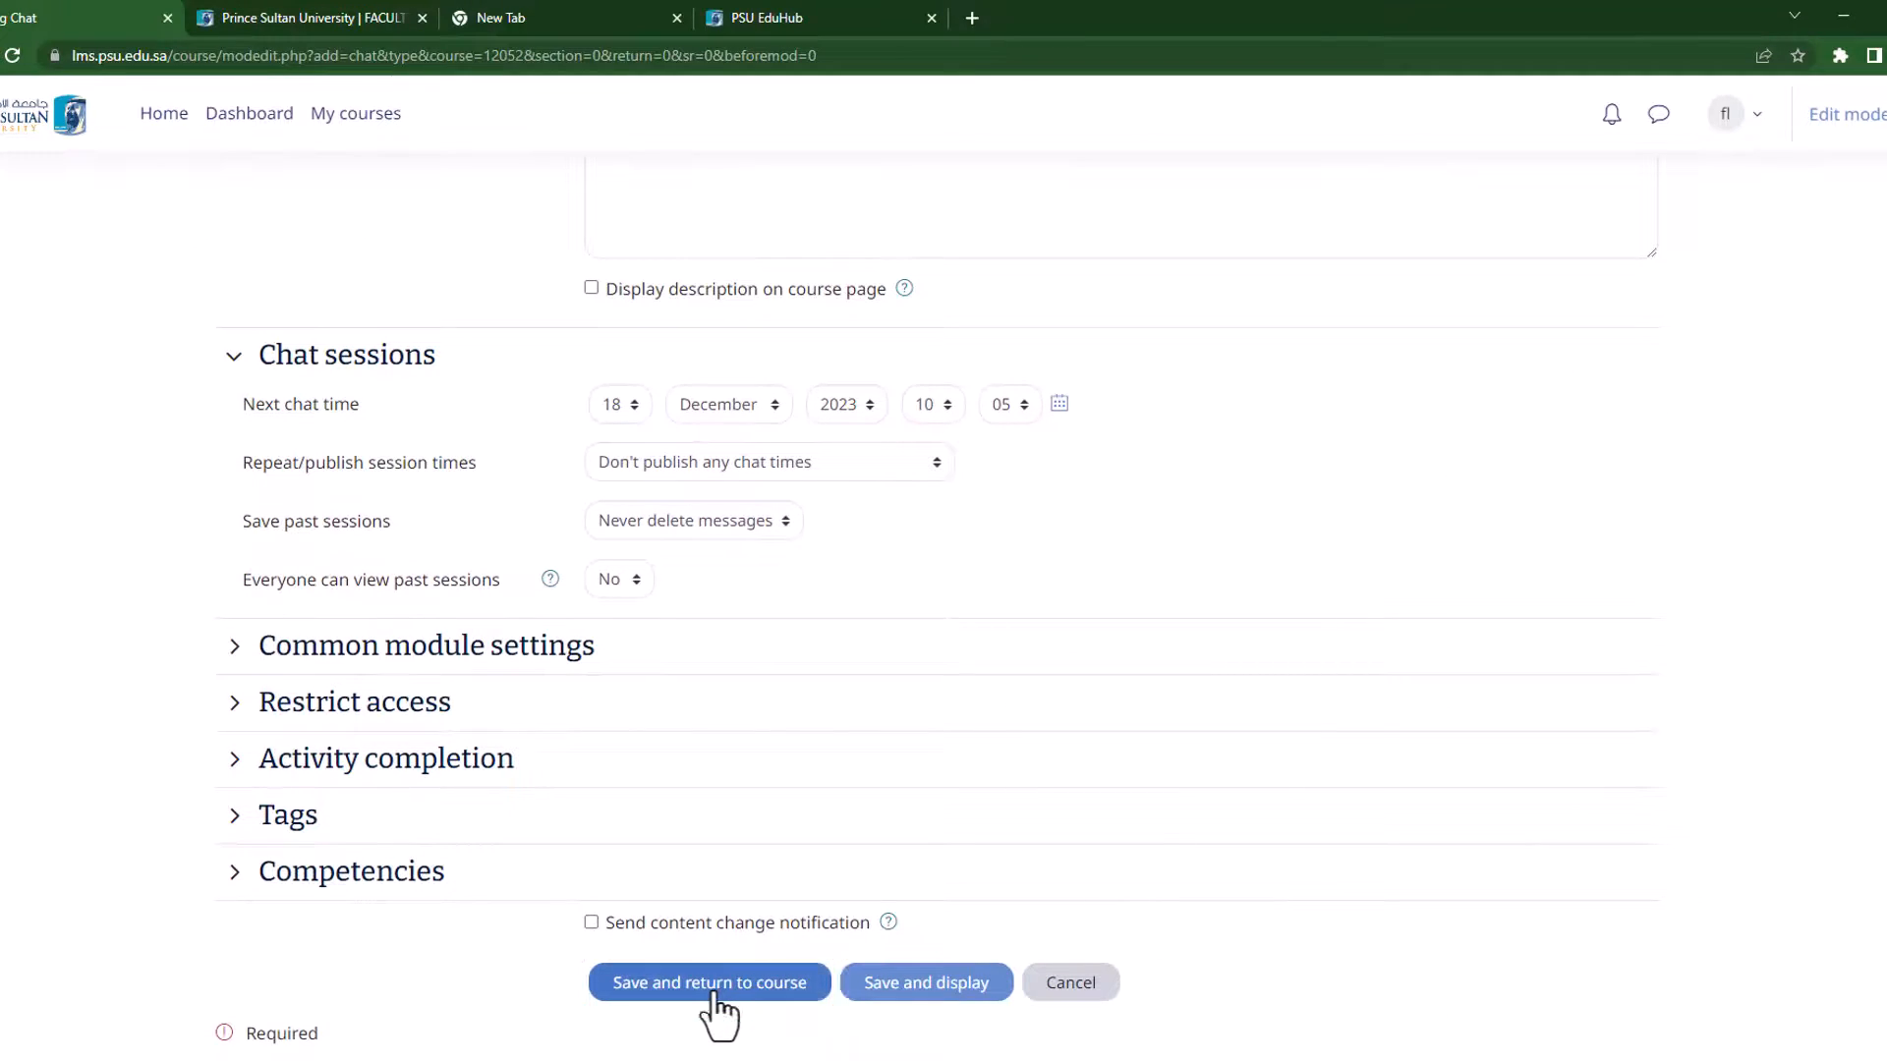
{"action": "left_click", "coordinate": [709, 981]}
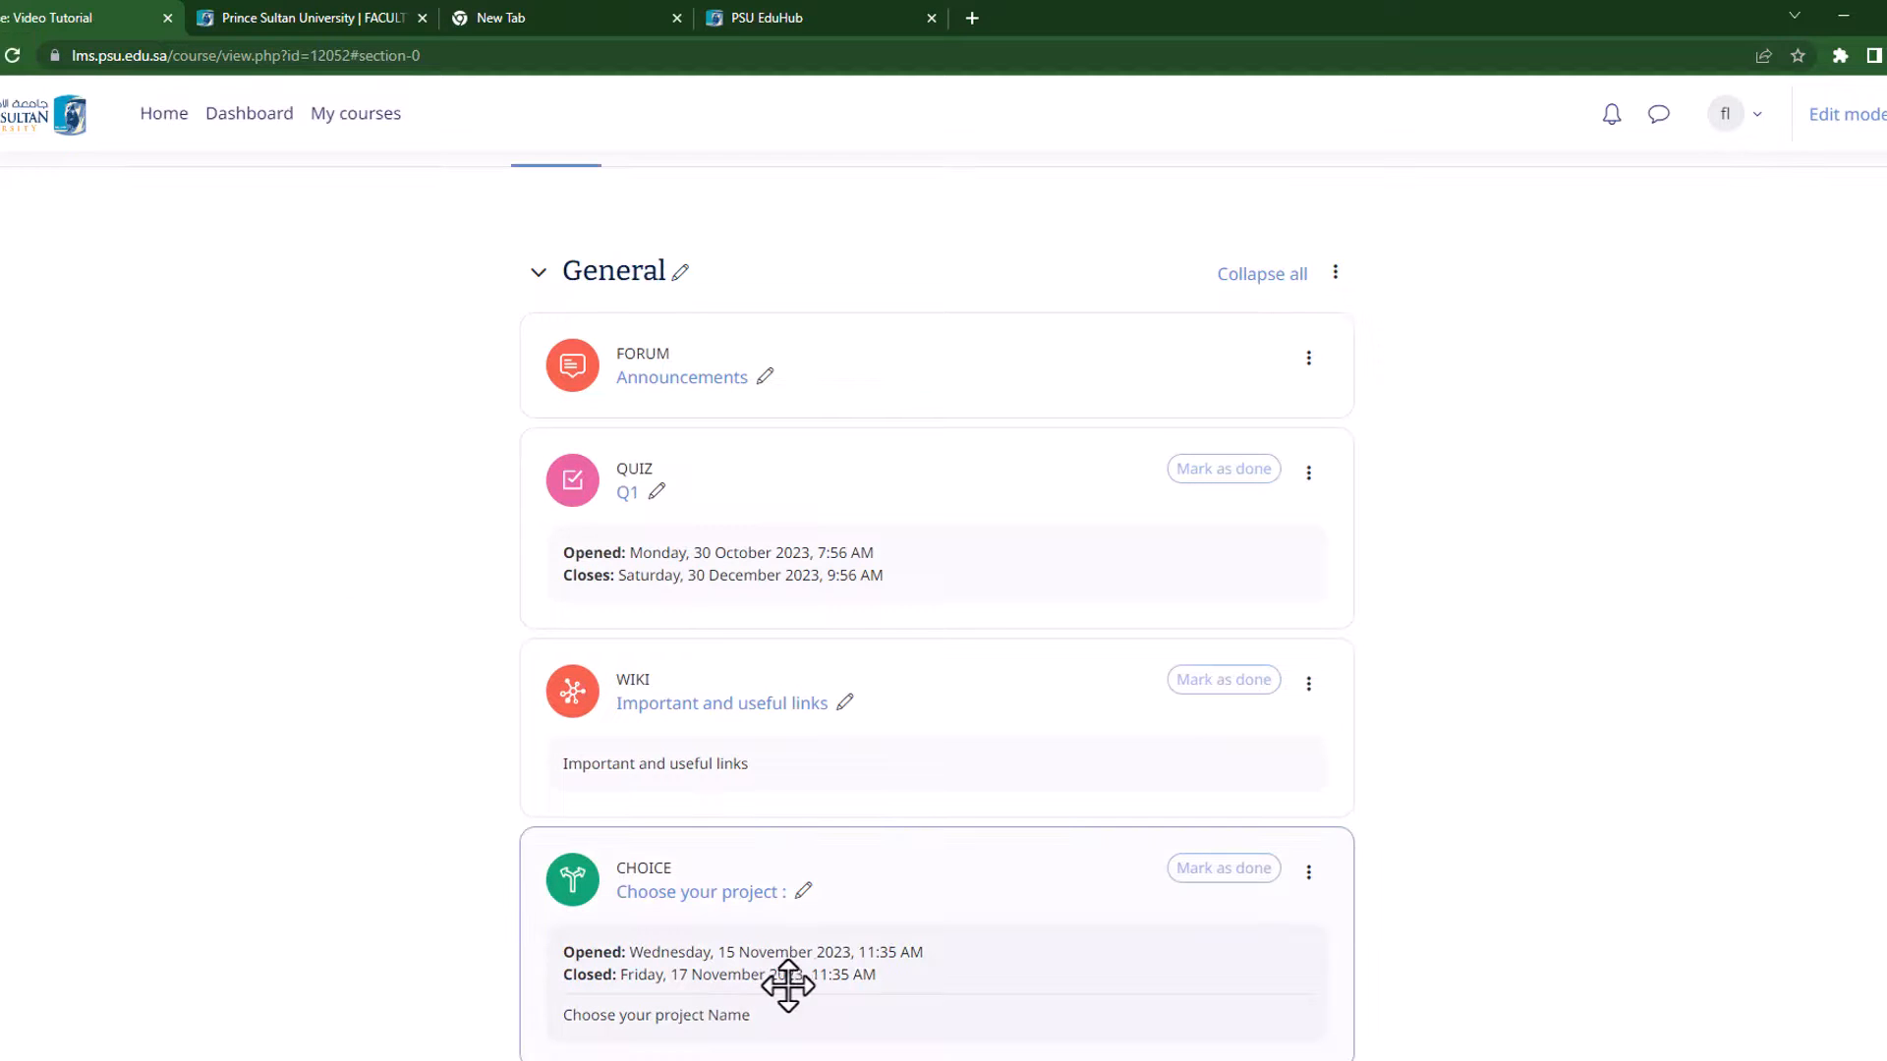
{"action": "scroll", "scroll_direction": "down", "scroll_amount": 3}
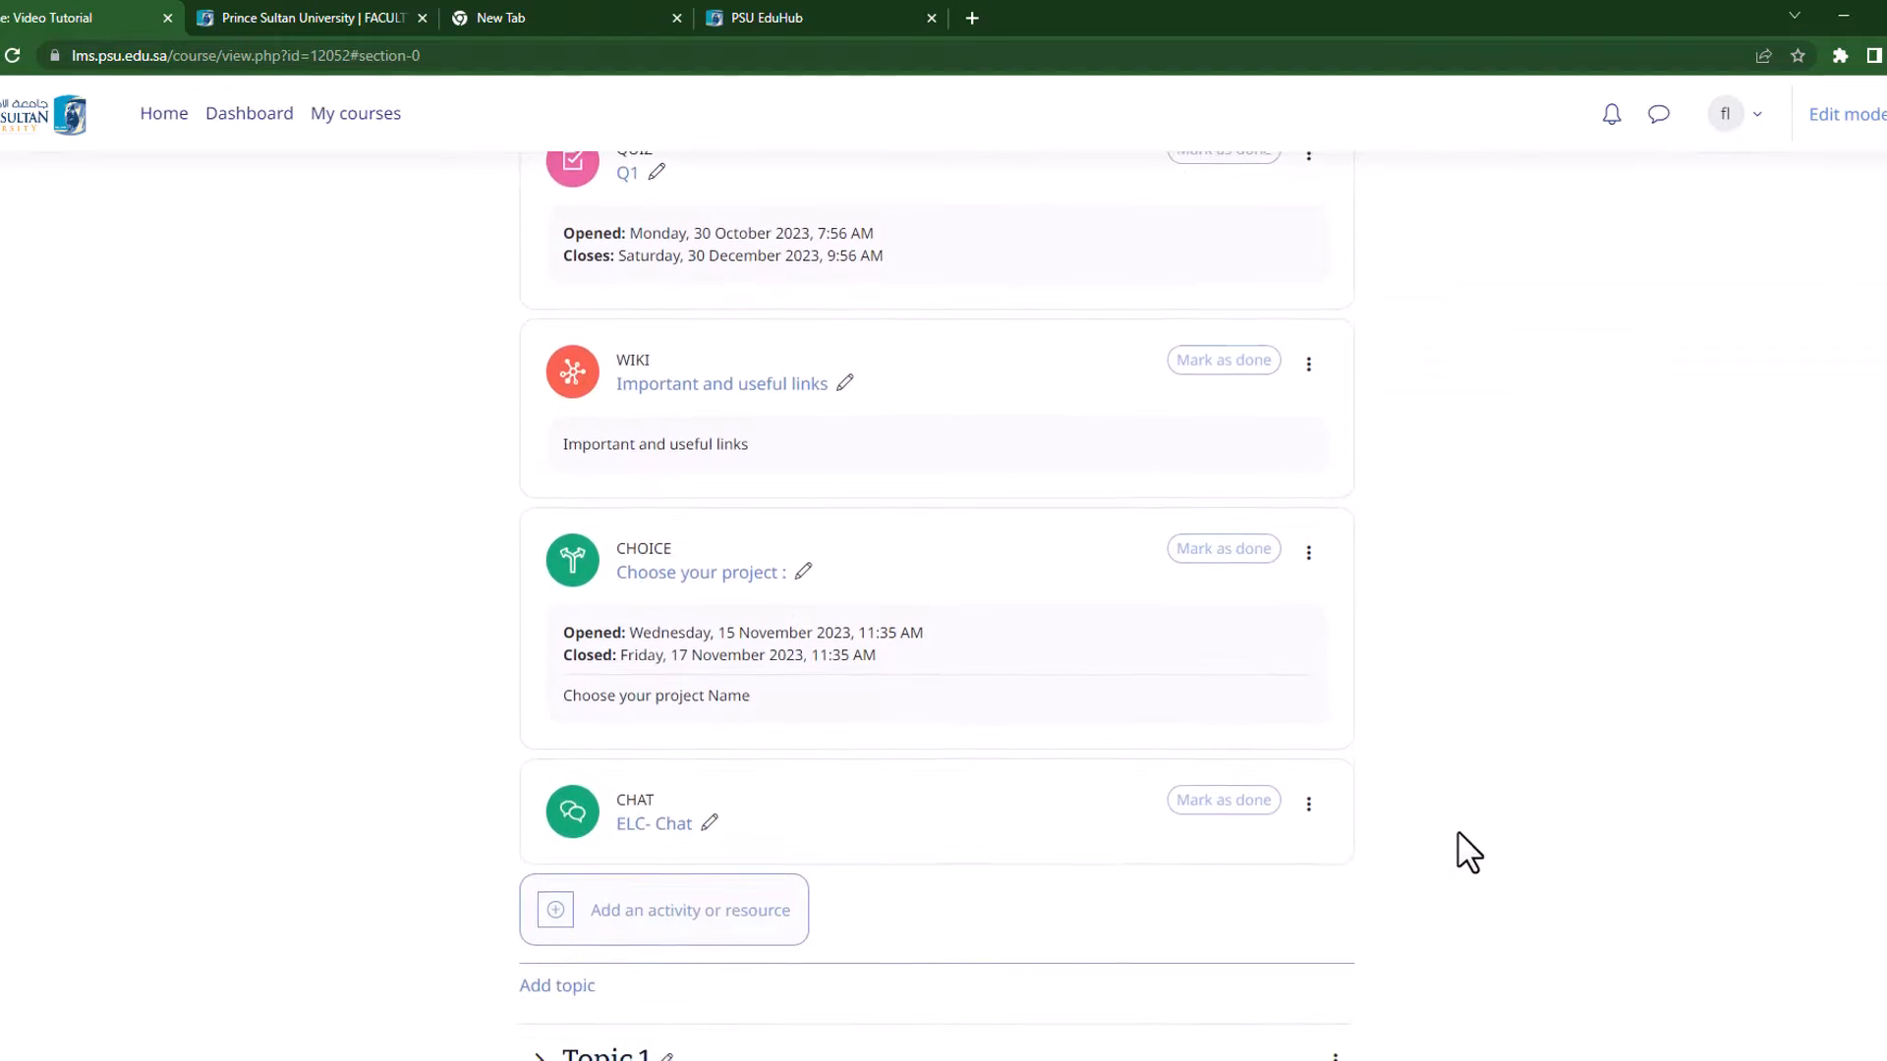